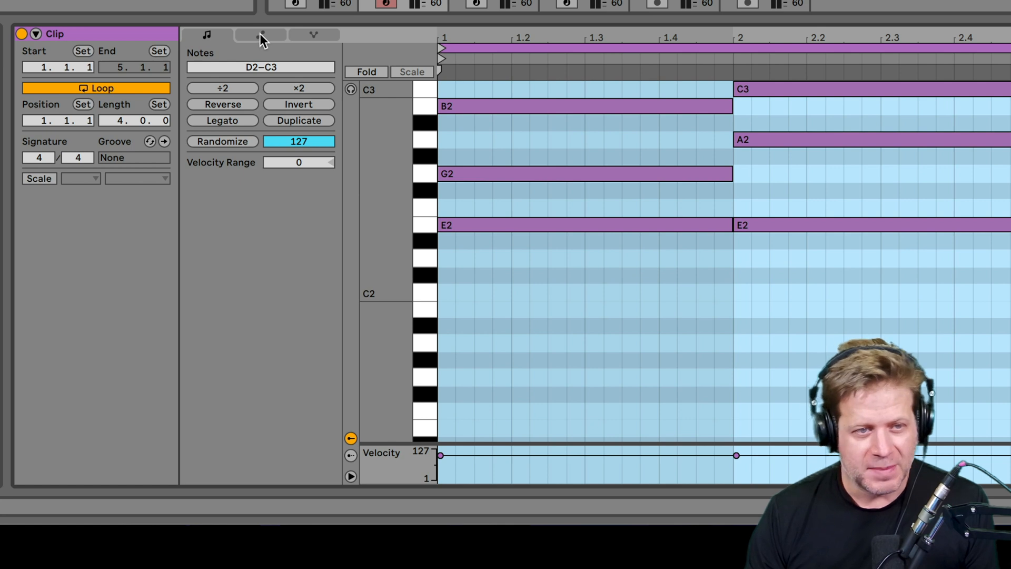
# - Show the clip's envelopes, browse the Mixer envelopes, then select Wavetable Osc 1 Pos
pyautogui.click(261, 35)
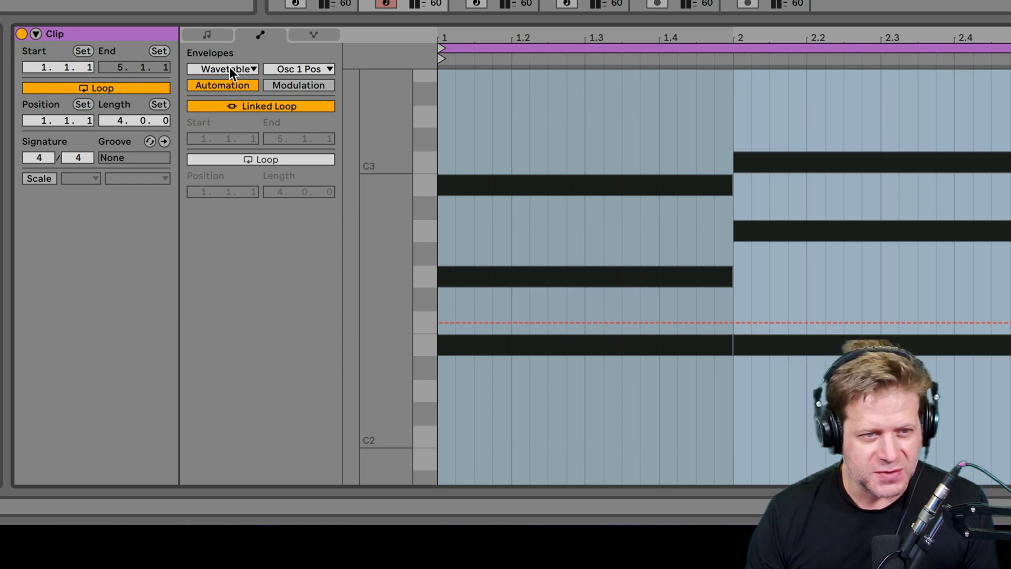
pyautogui.click(226, 69)
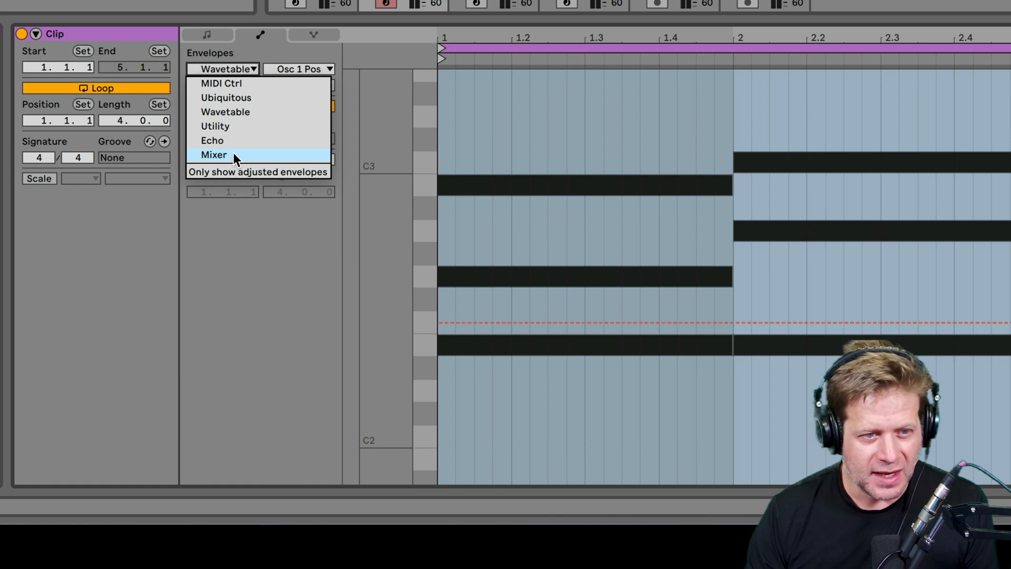
pyautogui.click(213, 155)
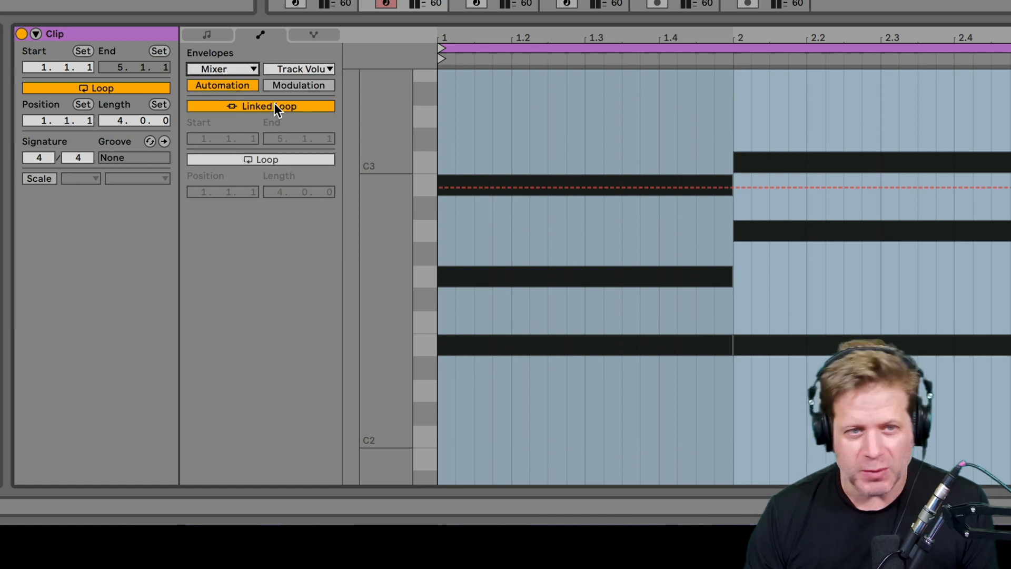
pyautogui.click(222, 69)
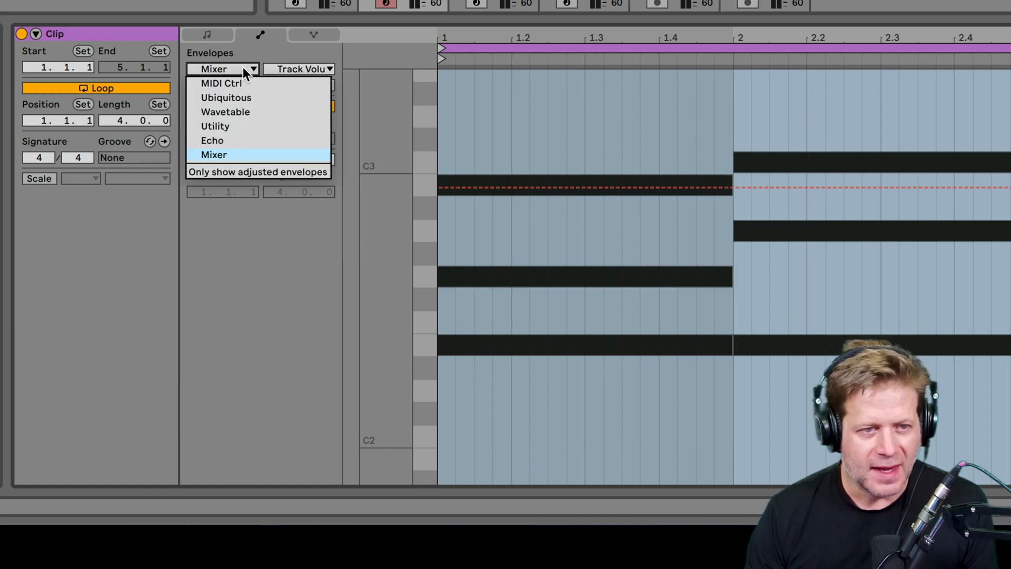
pyautogui.click(225, 111)
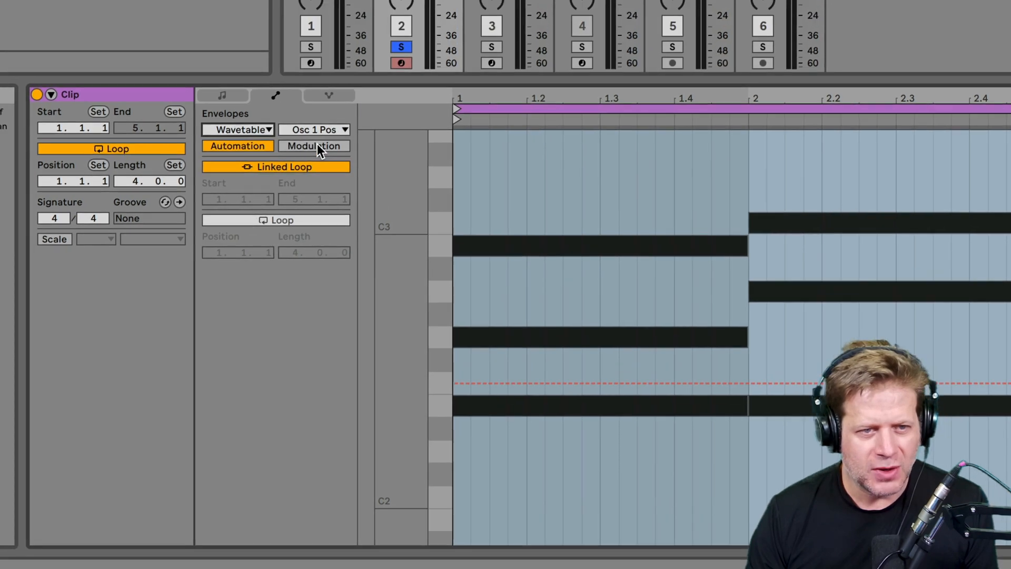
pyautogui.click(313, 130)
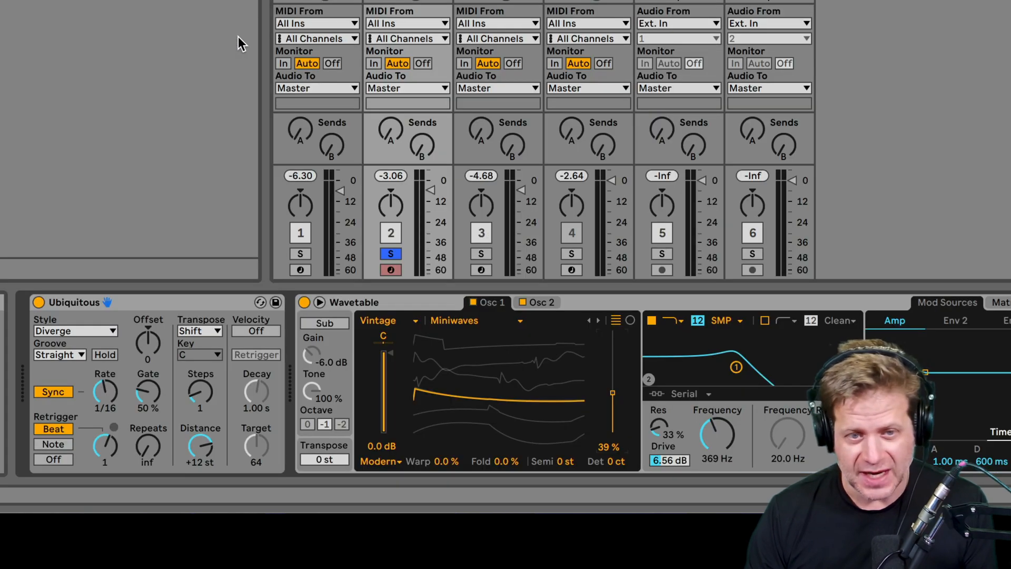
pyautogui.moveTo(811, 385)
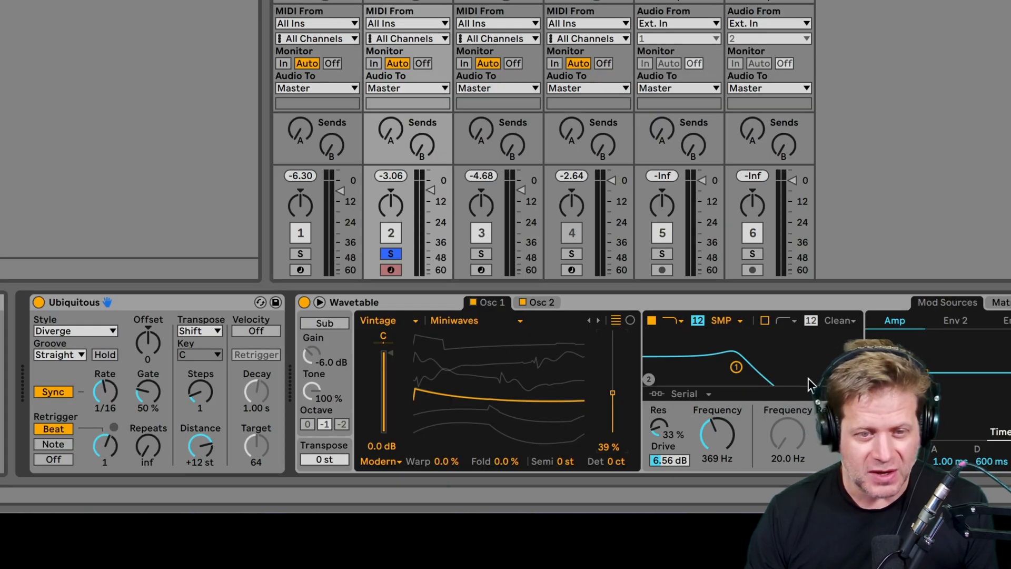
pyautogui.moveTo(721, 444)
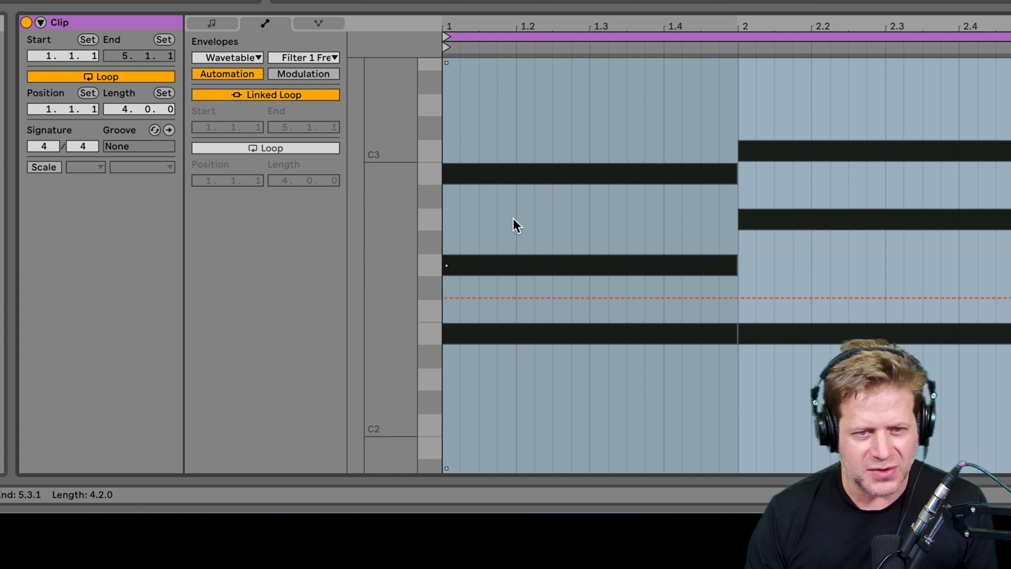
pyautogui.moveTo(657, 279)
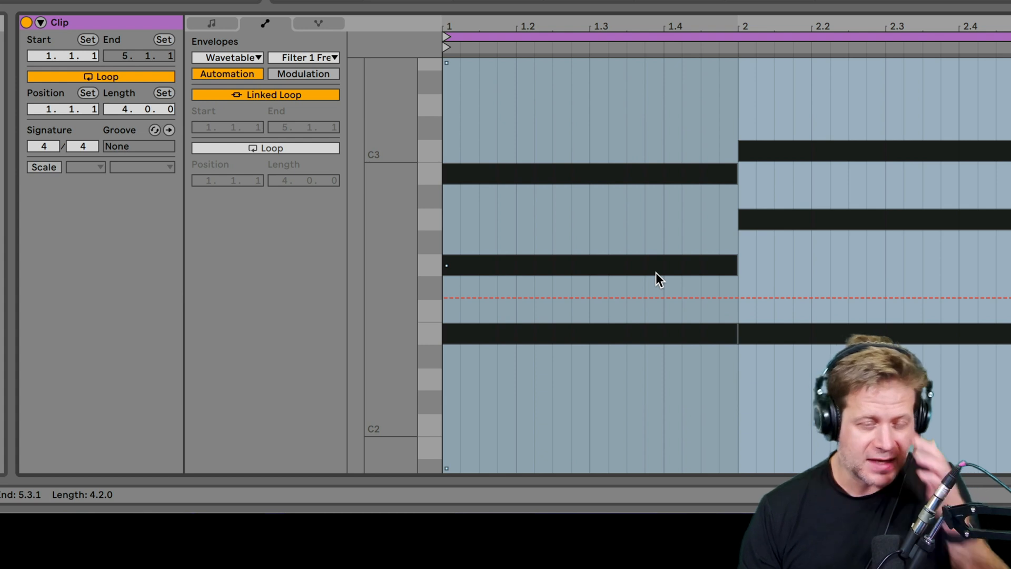
pyautogui.moveTo(702, 273)
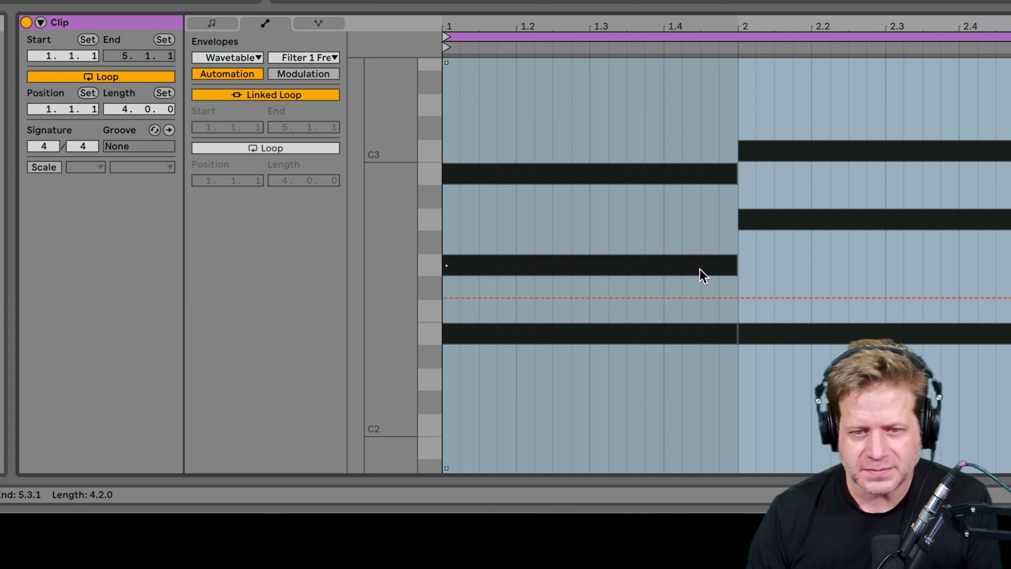
pyautogui.moveTo(941, 326)
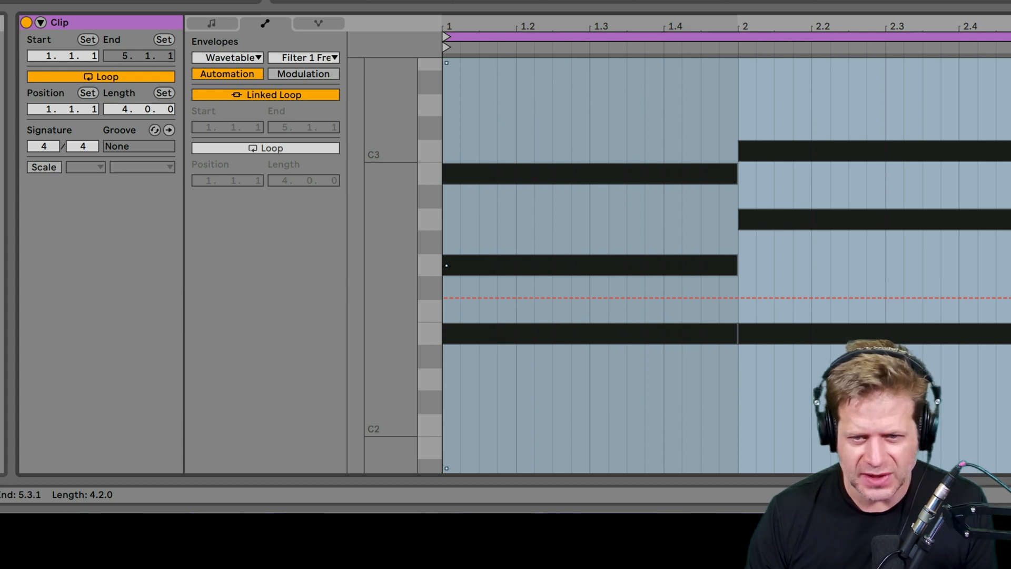
pyautogui.moveTo(520, 341)
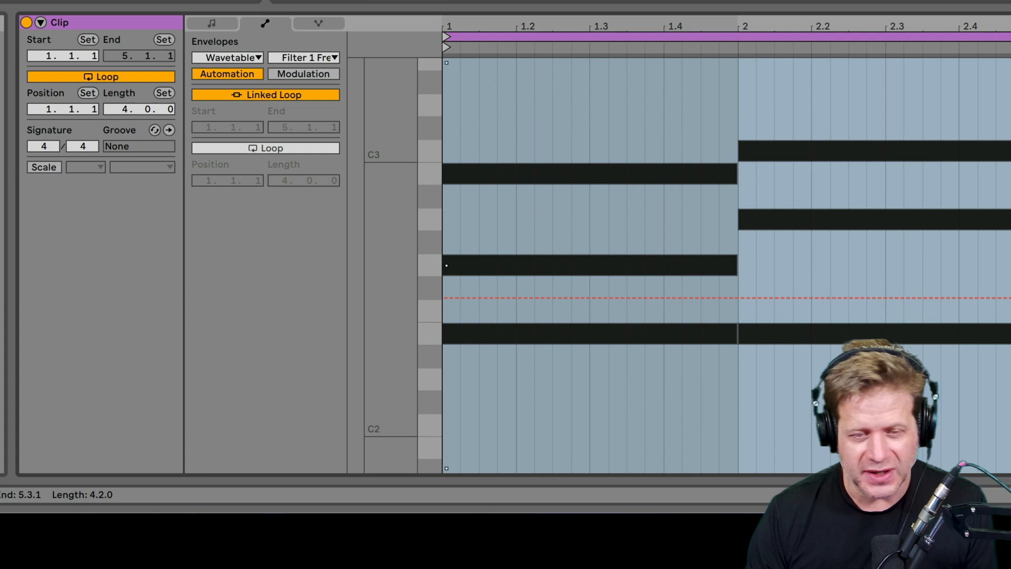
pyautogui.moveTo(941, 365)
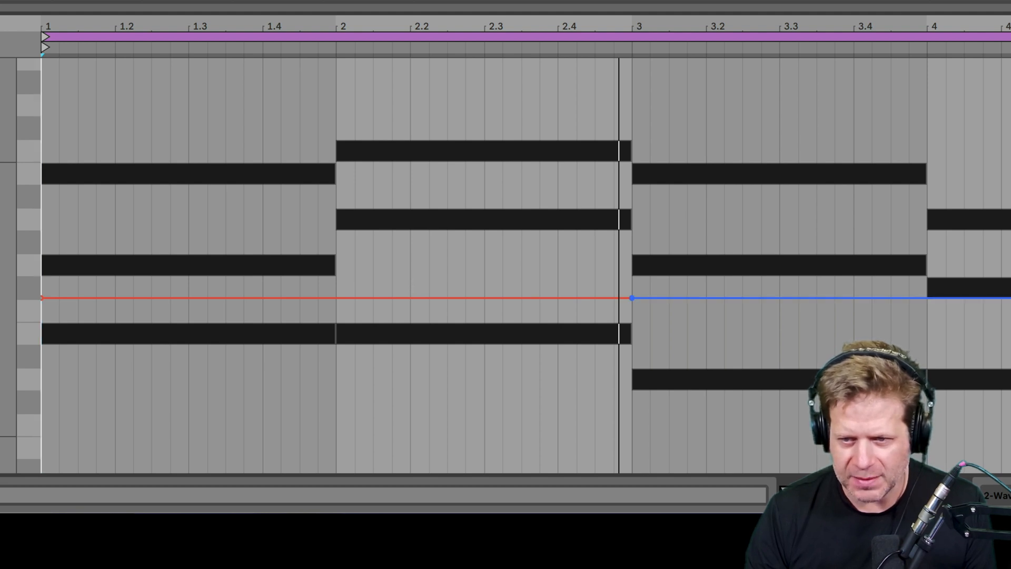
# - Add a low breakpoint at the clip start and raise the bar 3 peak to about 369 Hz
pyautogui.click(45, 298)
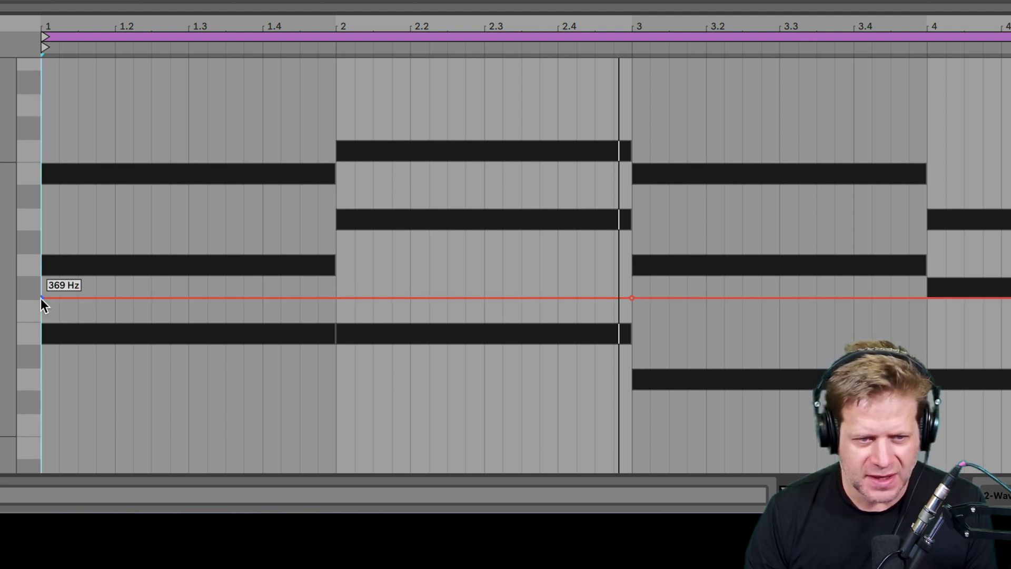
pyautogui.moveTo(43, 298); pyautogui.dragTo(43, 372)
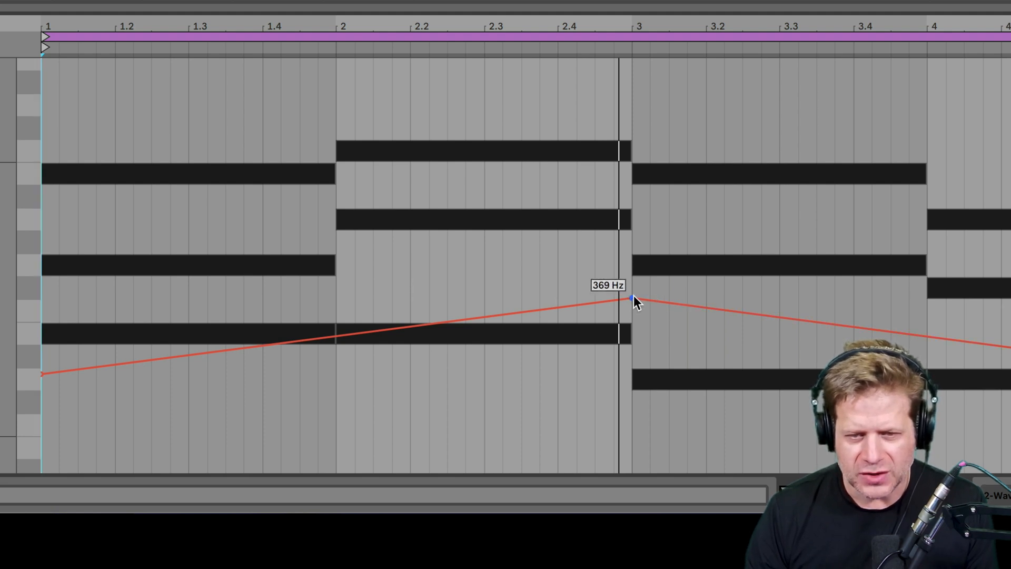
pyautogui.moveTo(631, 299); pyautogui.dragTo(631, 160)
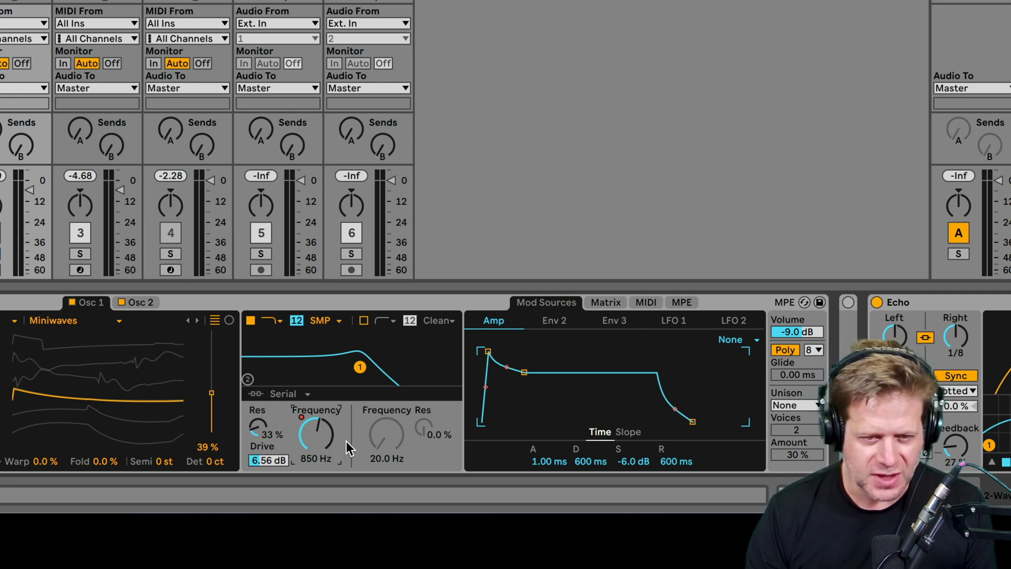
pyautogui.moveTo(315, 434); pyautogui.dragTo(316, 452)
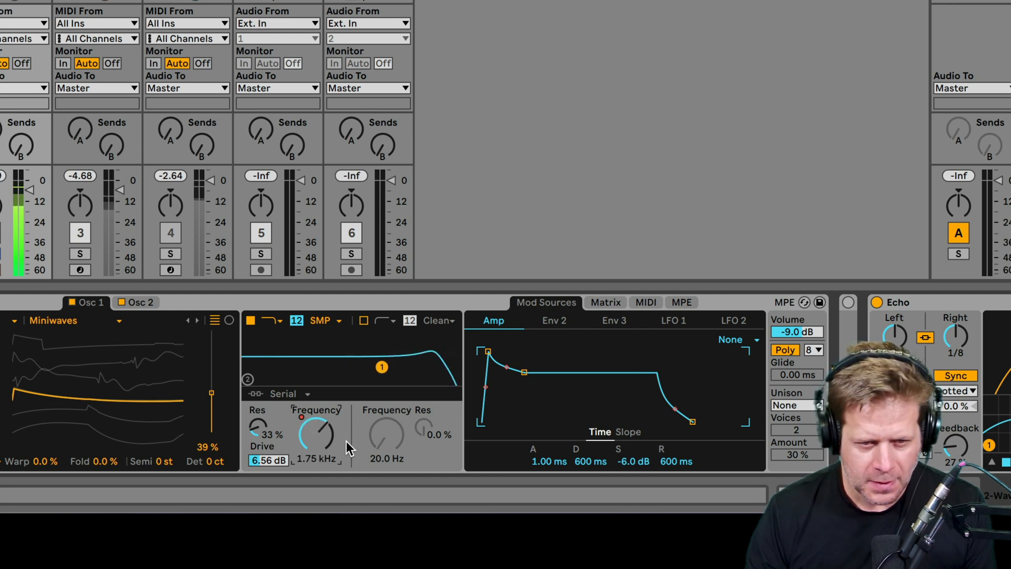
pyautogui.moveTo(316, 433); pyautogui.dragTo(316, 452)
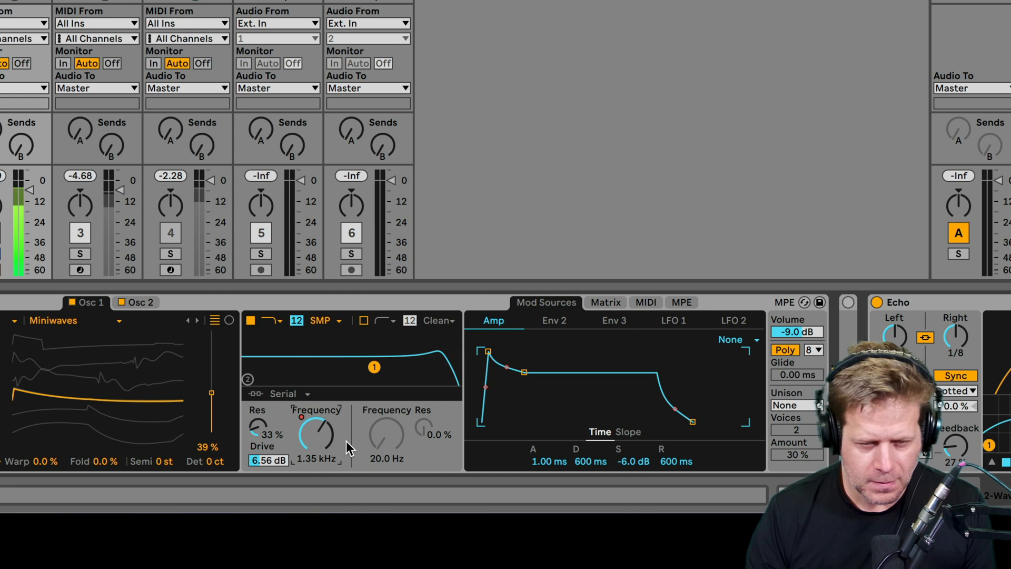
pyautogui.moveTo(316, 434); pyautogui.dragTo(316, 452)
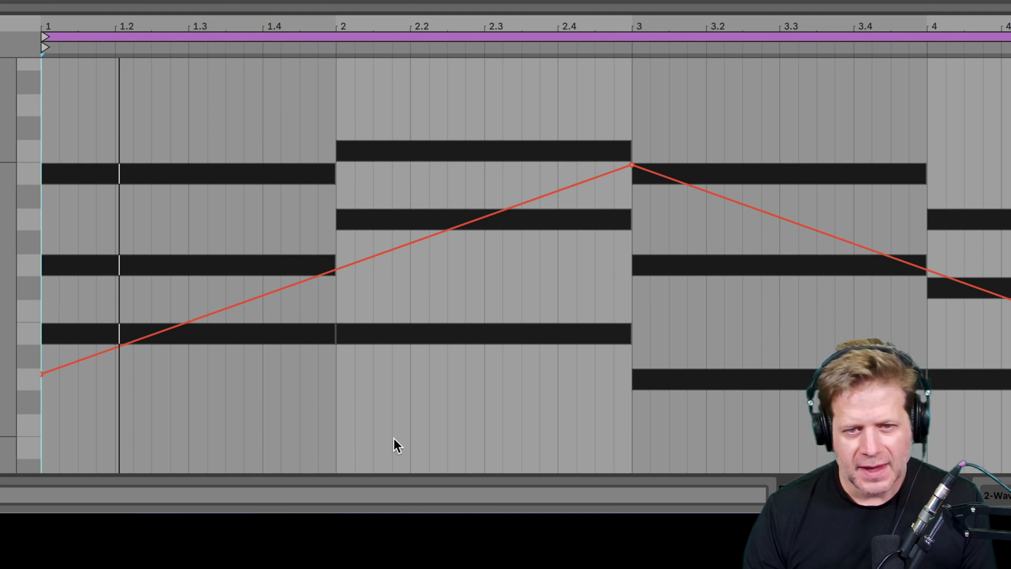
pyautogui.moveTo(299, 284)
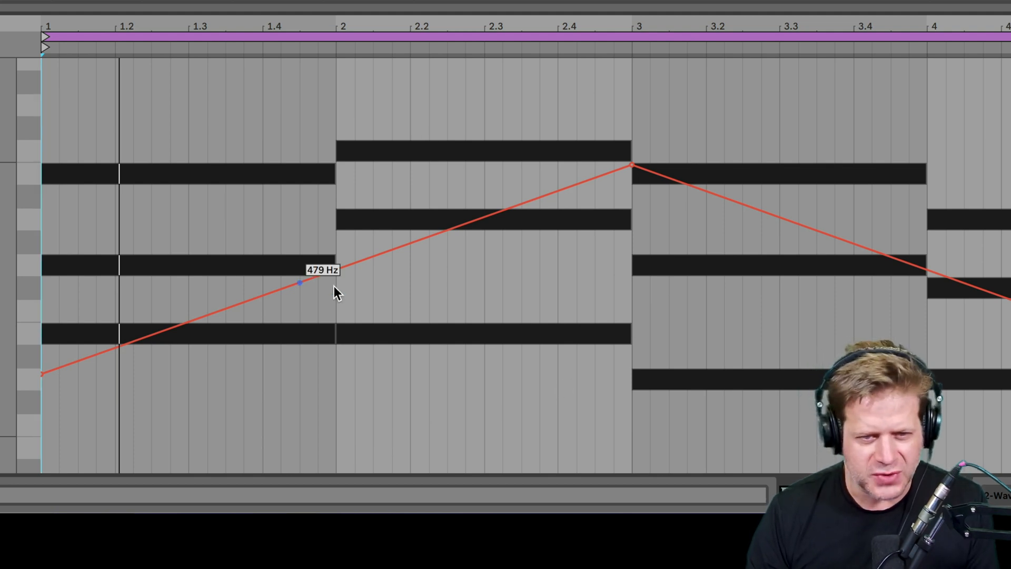
pyautogui.moveTo(403, 290)
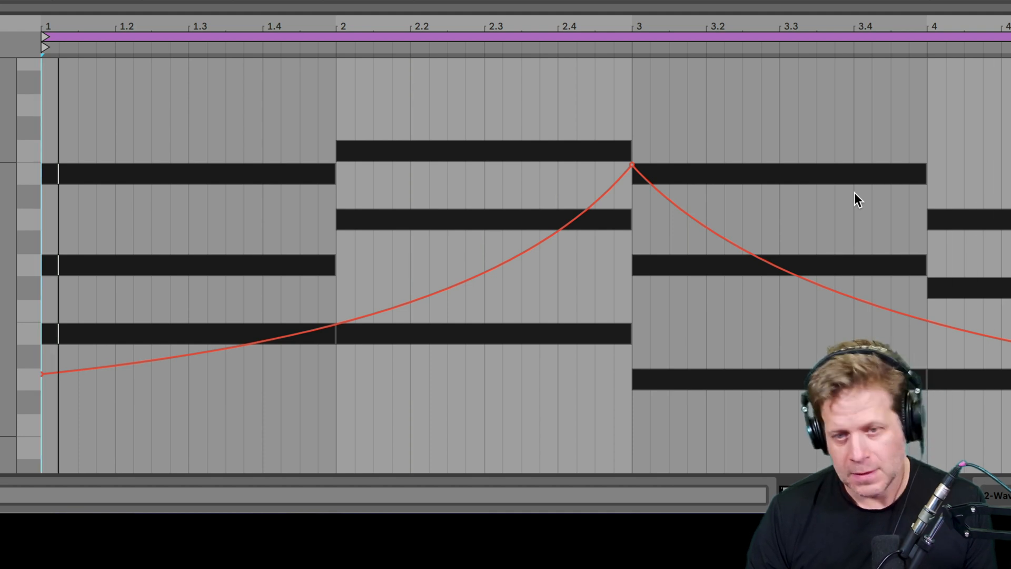
pyautogui.moveTo(626, 160)
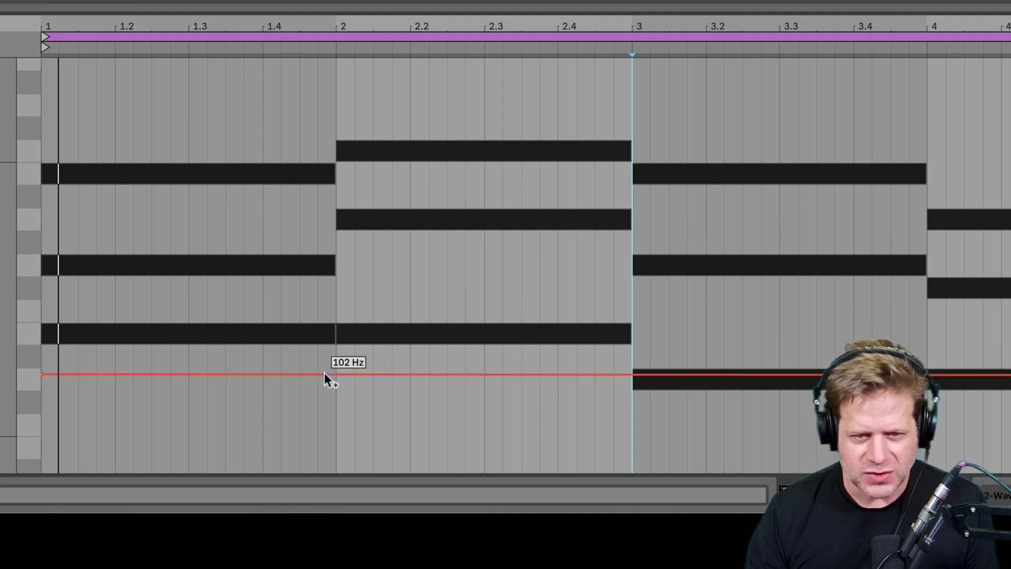
pyautogui.moveTo(469, 308)
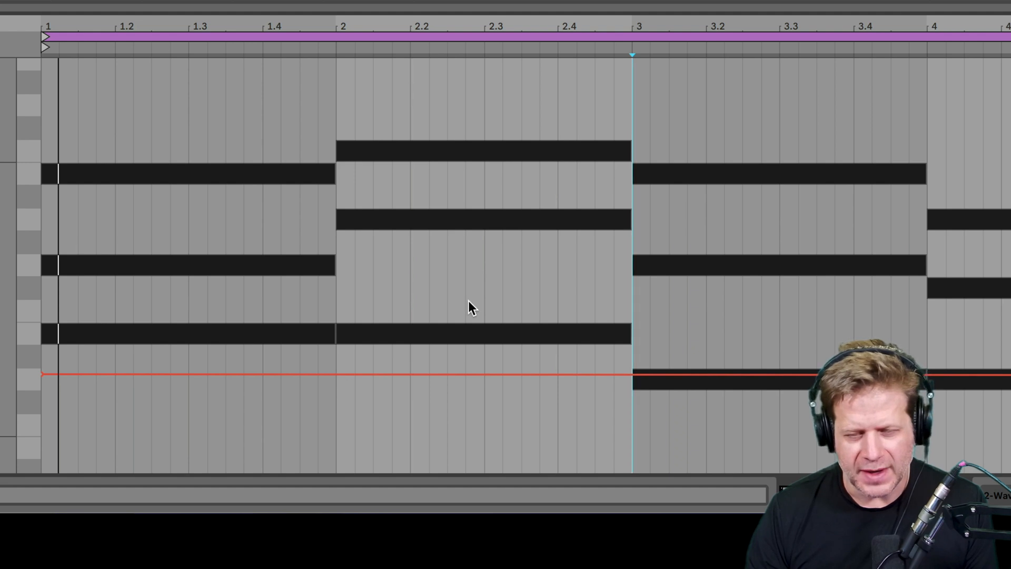
pyautogui.moveTo(560, 248)
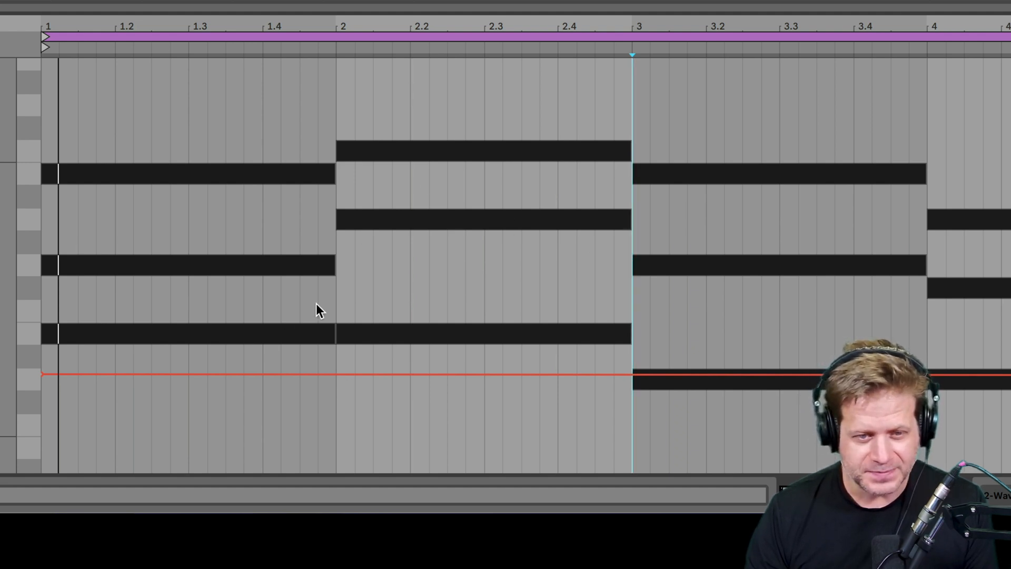
# - Open the envelope context menu, draw filter frequency values, and bring up the grid options
pyautogui.rightClick(321, 309)
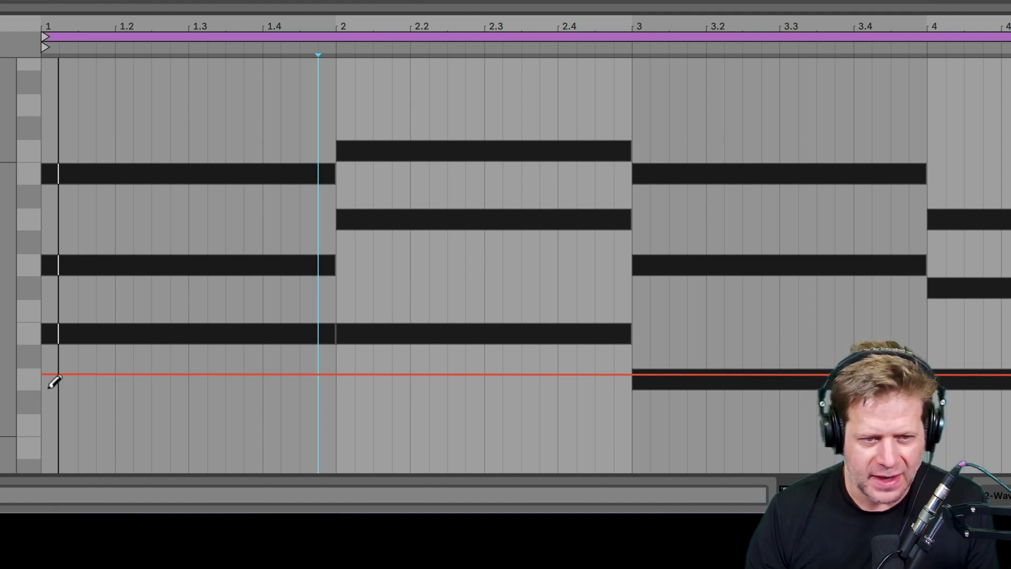
pyautogui.moveTo(51, 380); pyautogui.dragTo(480, 193)
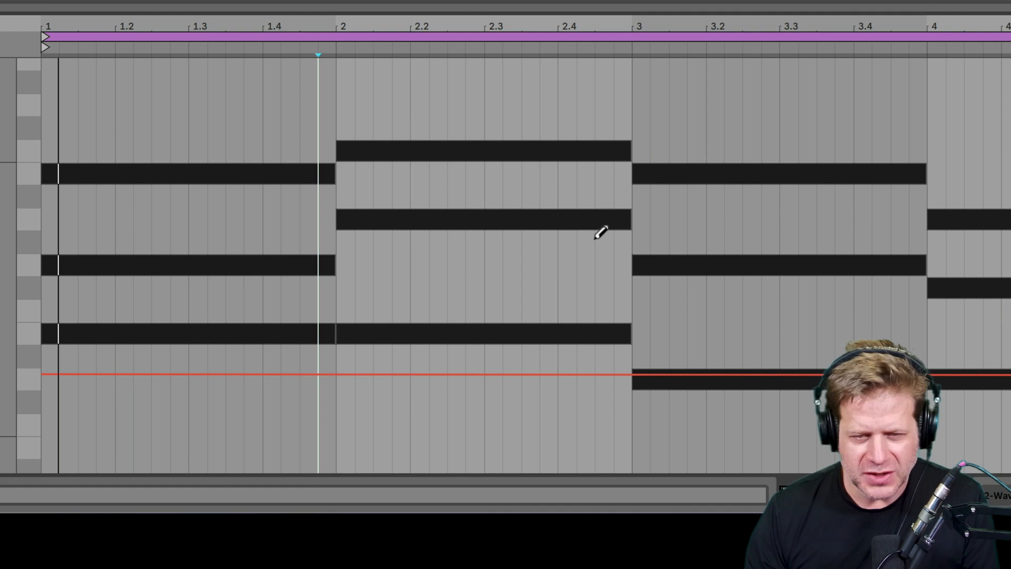
pyautogui.rightClick(594, 244)
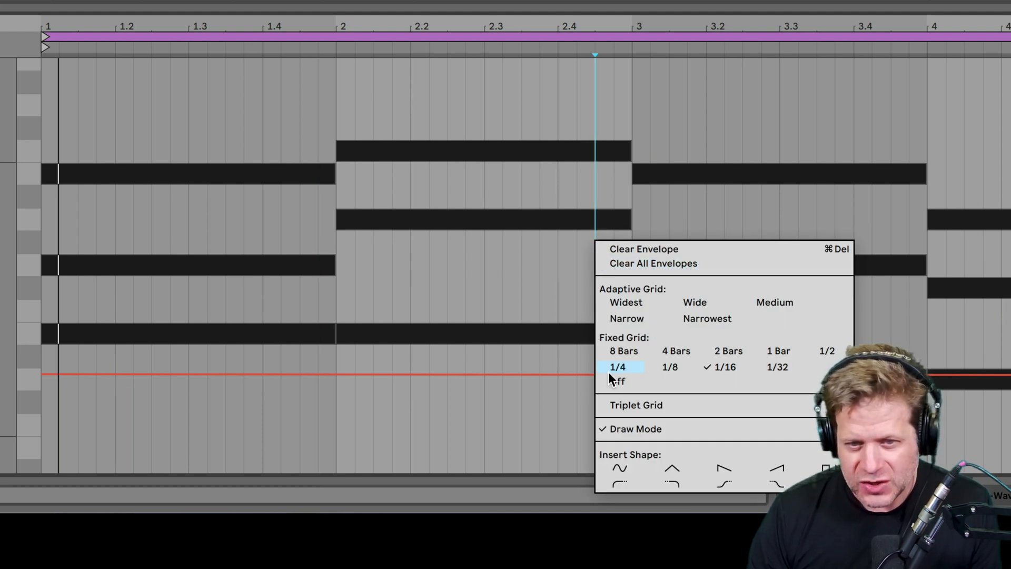
pyautogui.moveTo(617, 380)
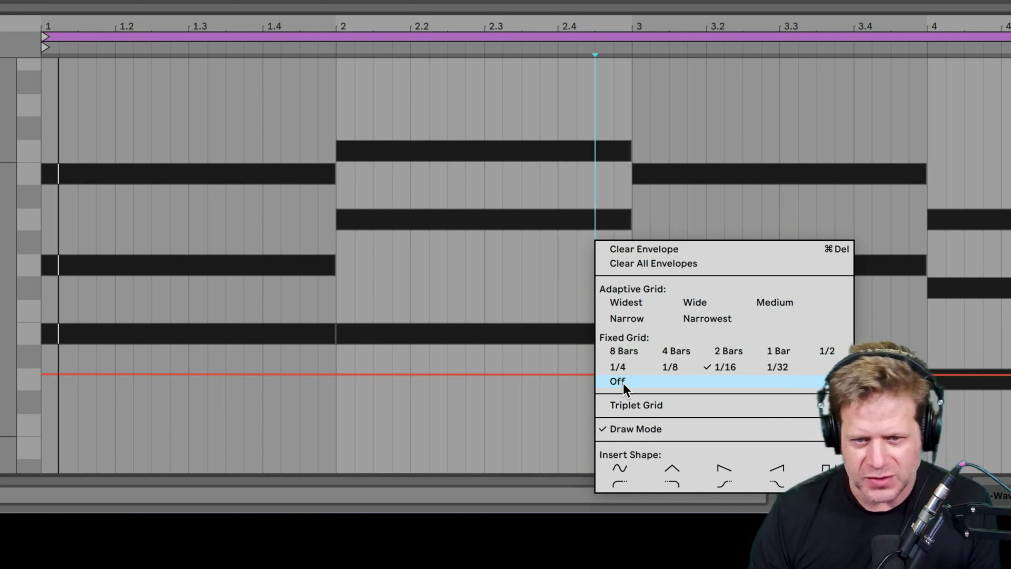
# - Set Fixed Grid to Off and pencil a jagged filter frequency sweep across the clip
pyautogui.click(617, 380)
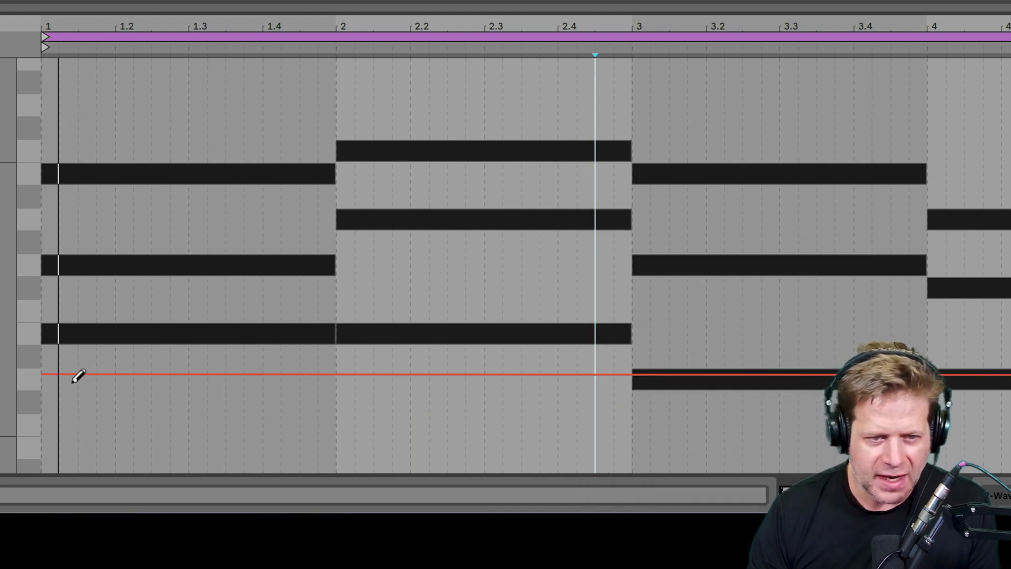
pyautogui.moveTo(76, 376); pyautogui.dragTo(76, 373)
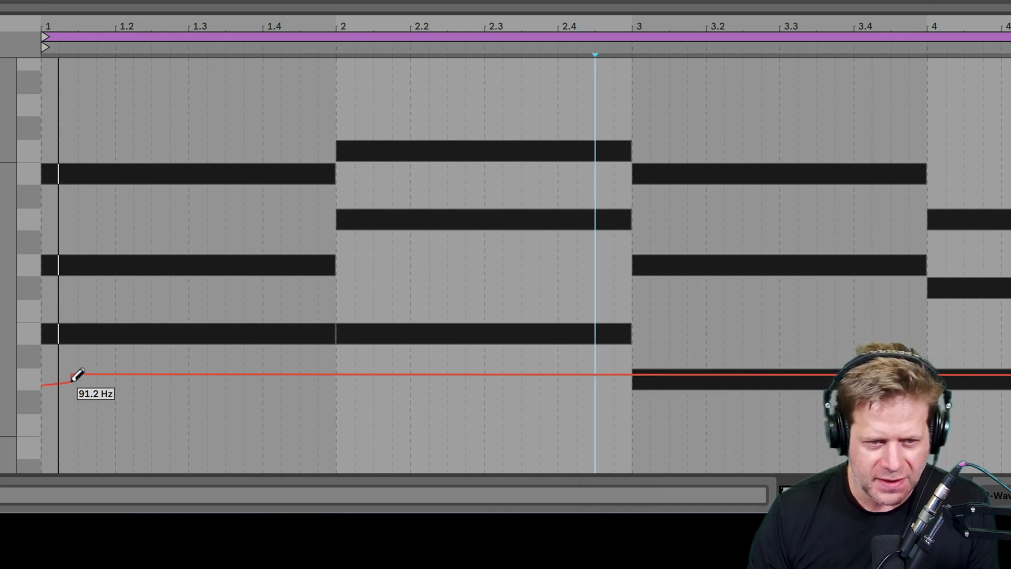
pyautogui.moveTo(78, 374); pyautogui.dragTo(506, 192)
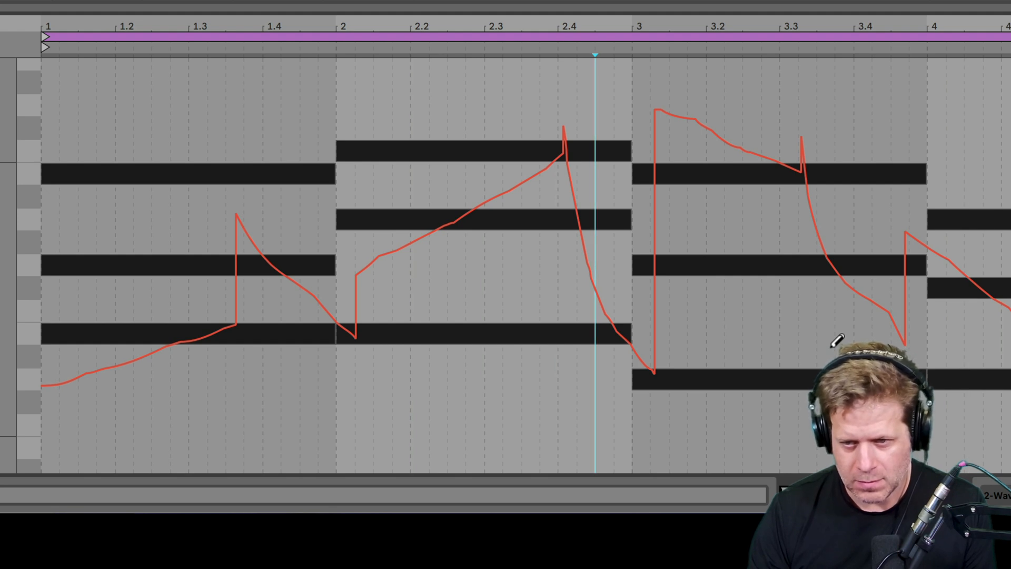
pyautogui.rightClick(754, 219)
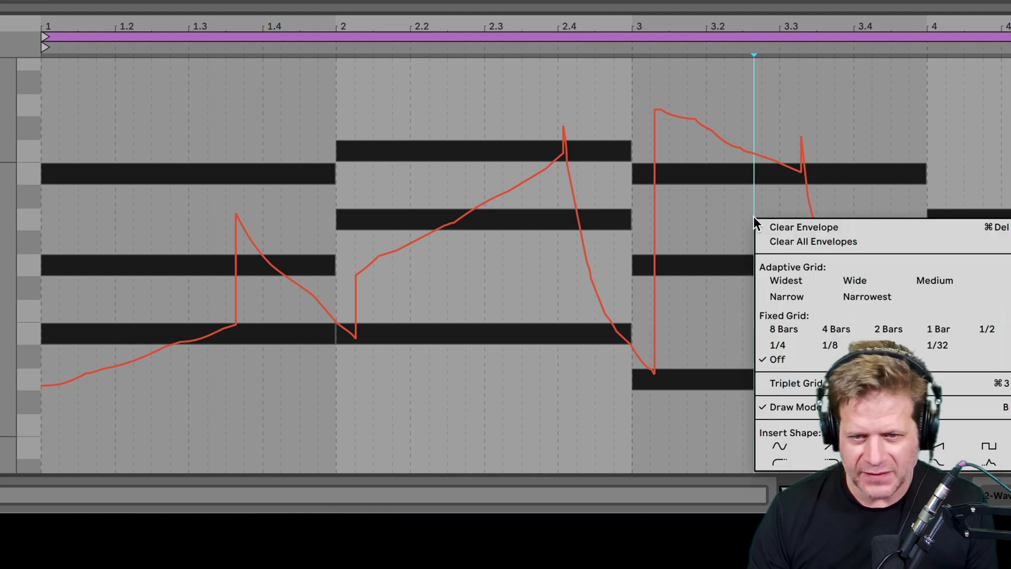
pyautogui.click(803, 226)
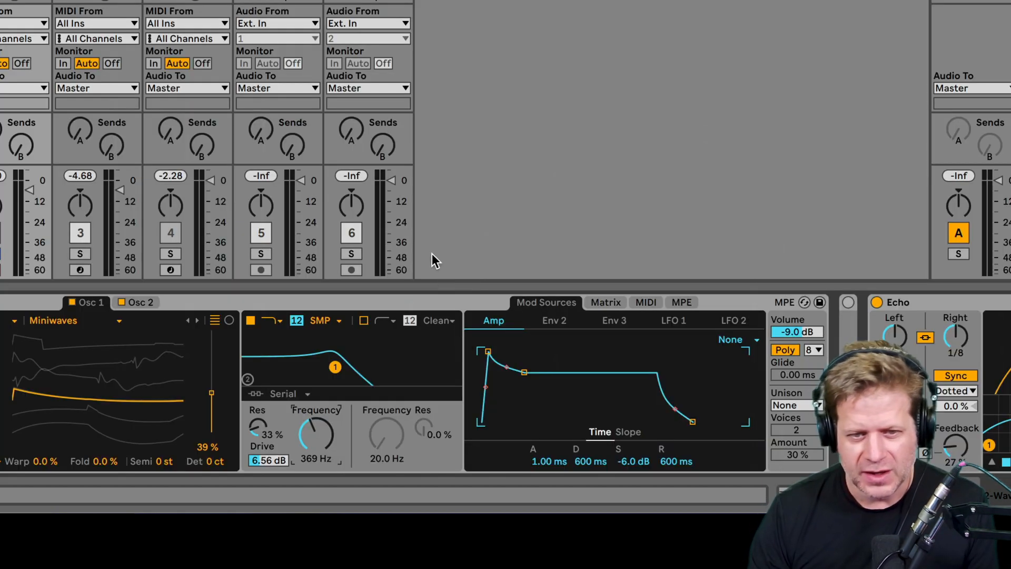
pyautogui.moveTo(316, 432)
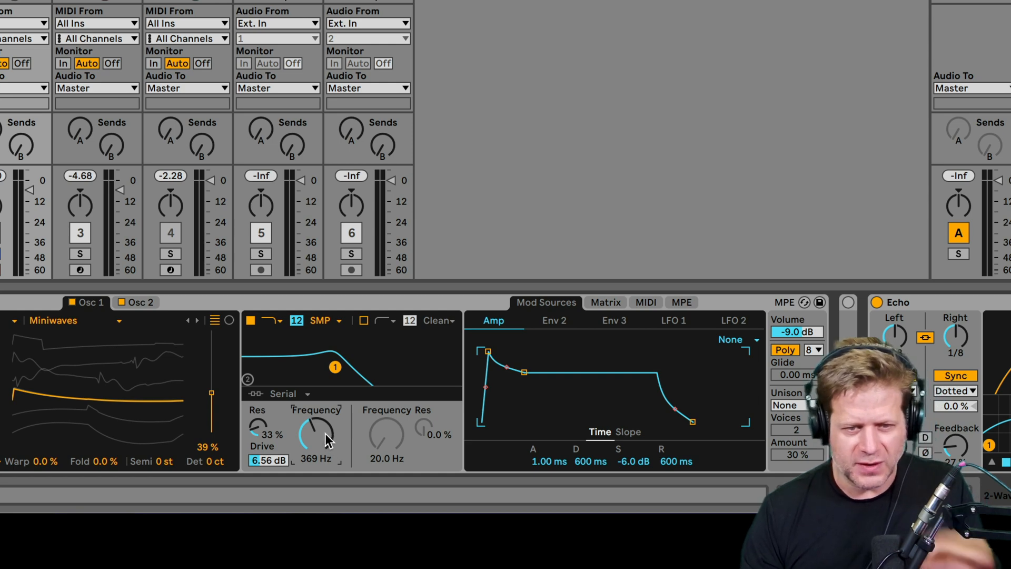
# - Drag the Wavetable Filter Frequency knob to sweep the cutoff
pyautogui.moveTo(315, 431); pyautogui.dragTo(315, 451)
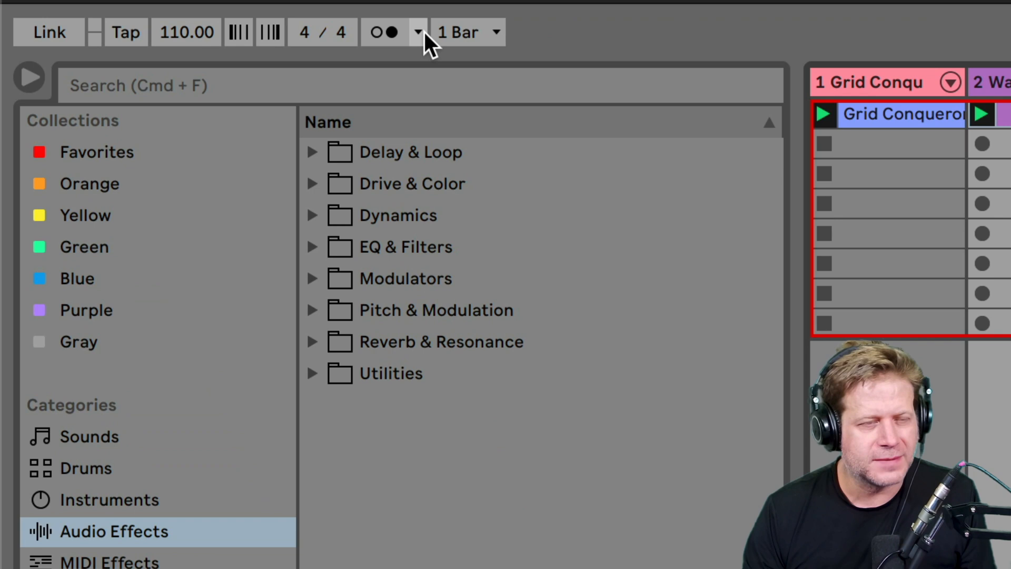
pyautogui.click(417, 32)
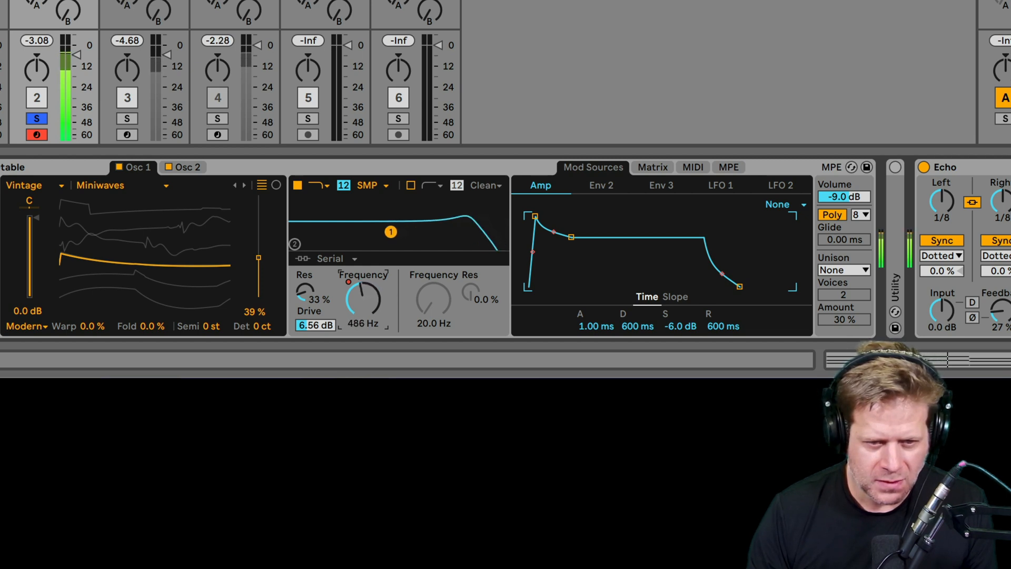
# - Record a down-then-up Wavetable filter frequency sweep, then choose Clear Envelope
pyautogui.moveTo(362, 299); pyautogui.dragTo(362, 316)
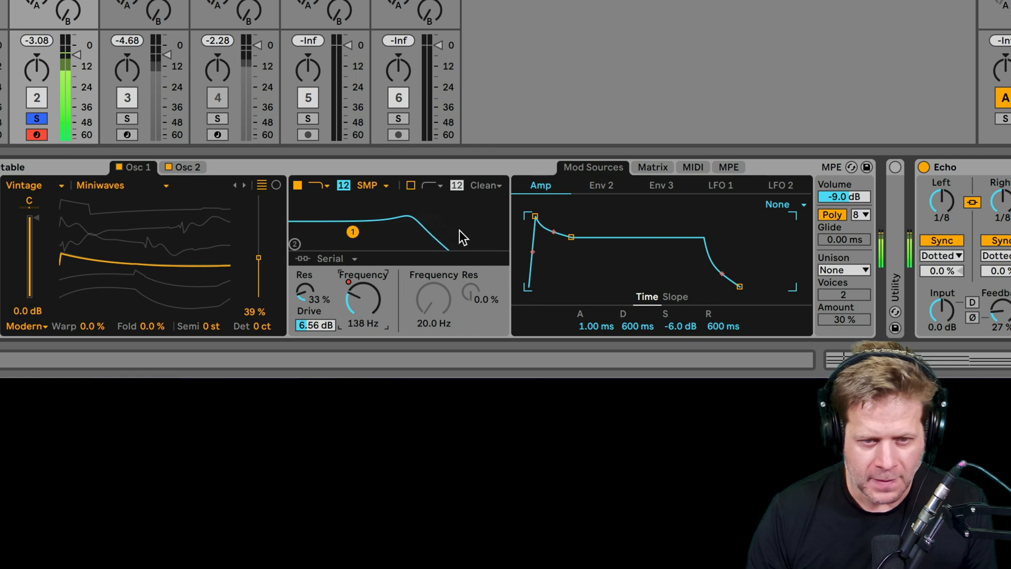
pyautogui.moveTo(363, 298); pyautogui.dragTo(363, 258)
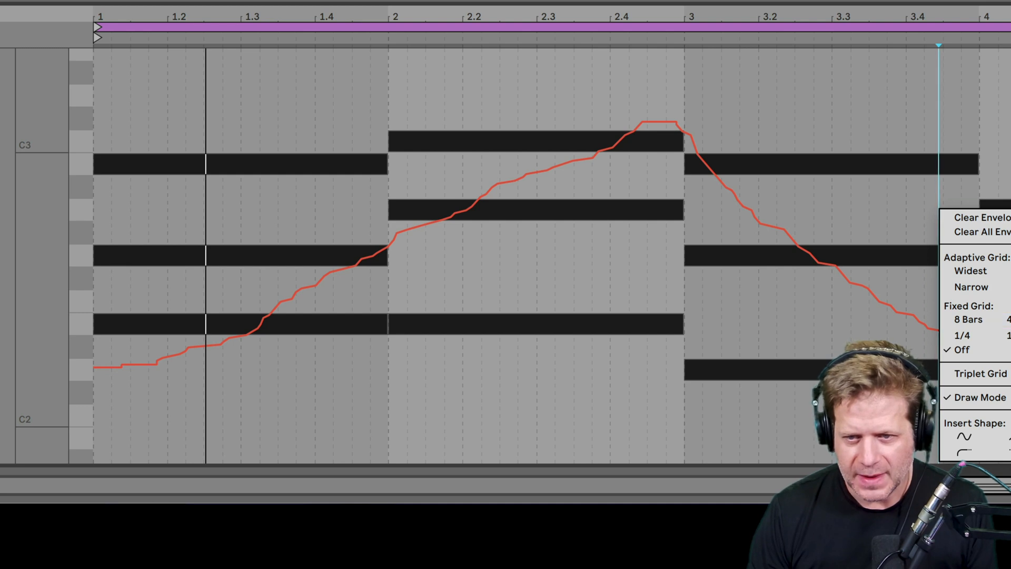
pyautogui.click(864, 181)
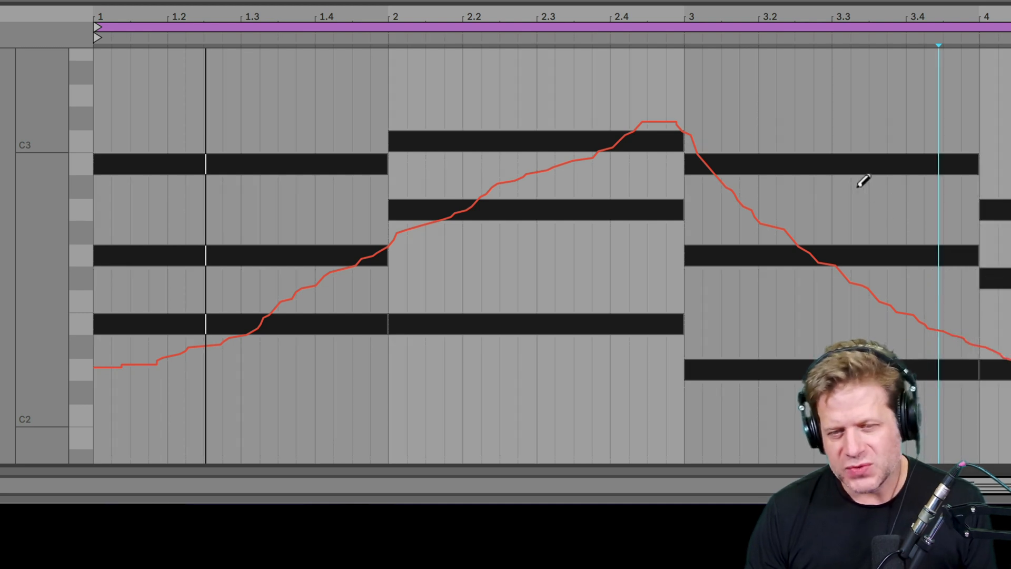
pyautogui.rightClick(863, 181)
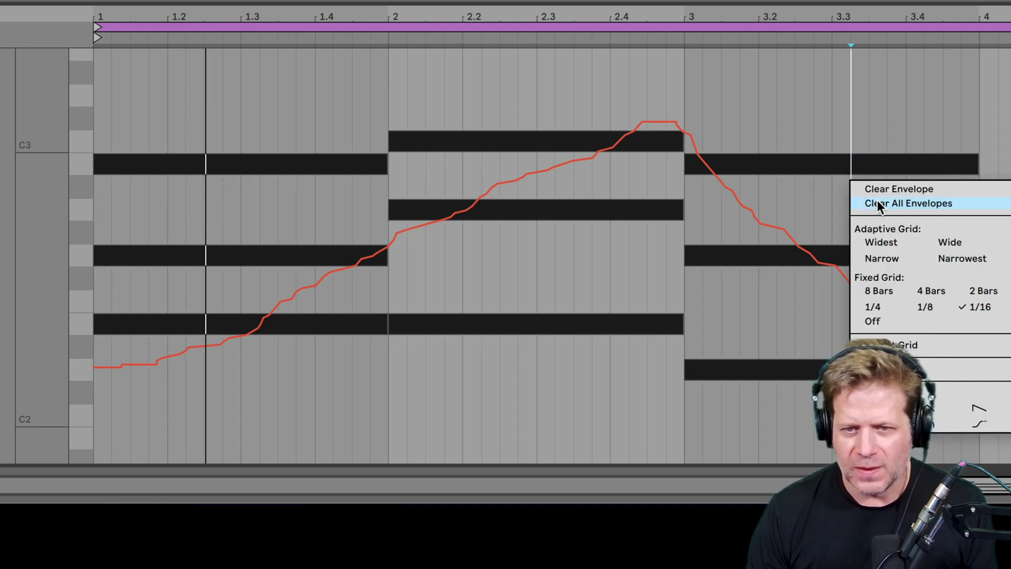
pyautogui.moveTo(899, 190)
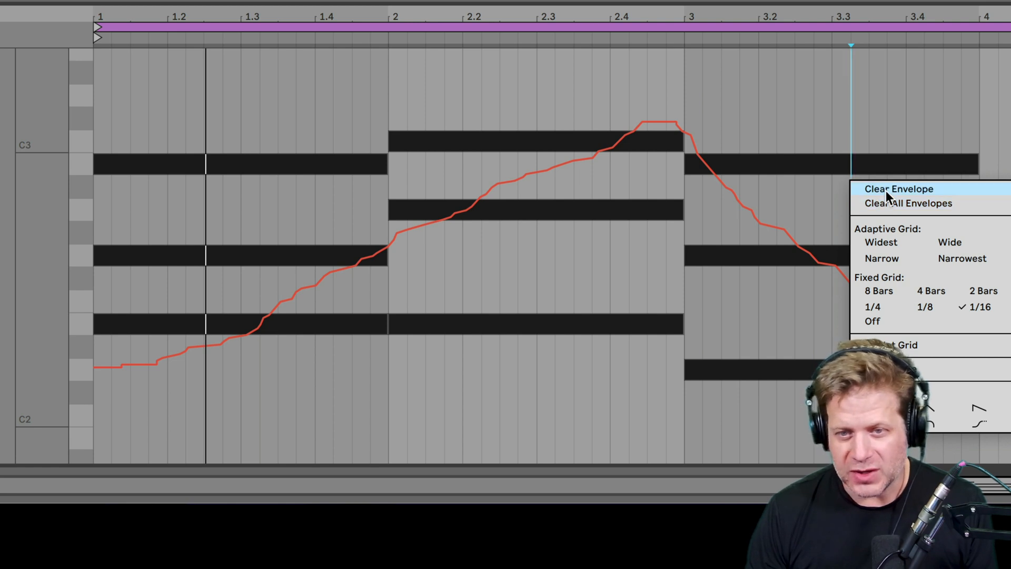
pyautogui.click(898, 189)
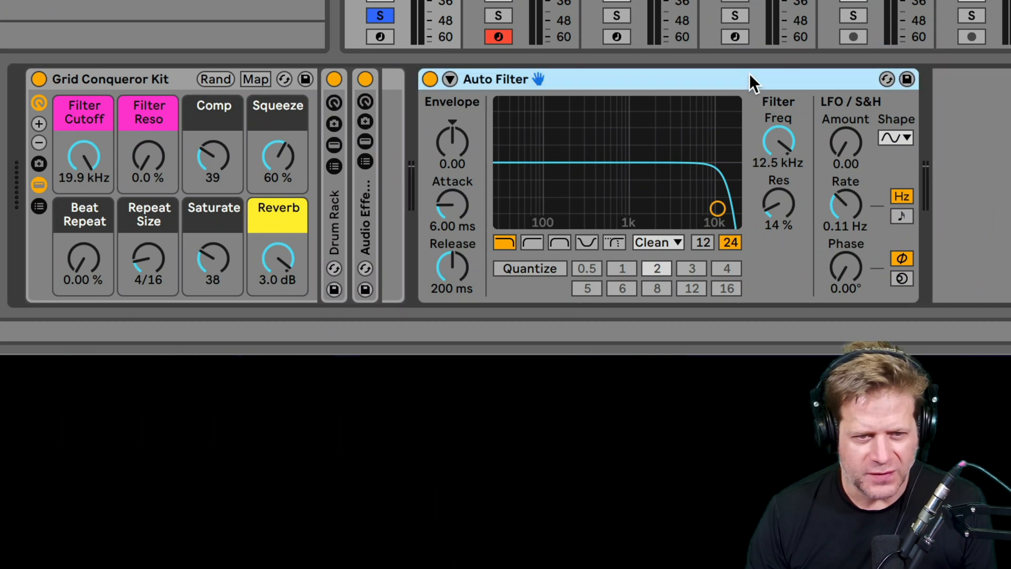
# - Drag the drum track's Auto Filter Freq knob up to 19.9 kHz
pyautogui.moveTo(717, 209); pyautogui.dragTo(733, 209)
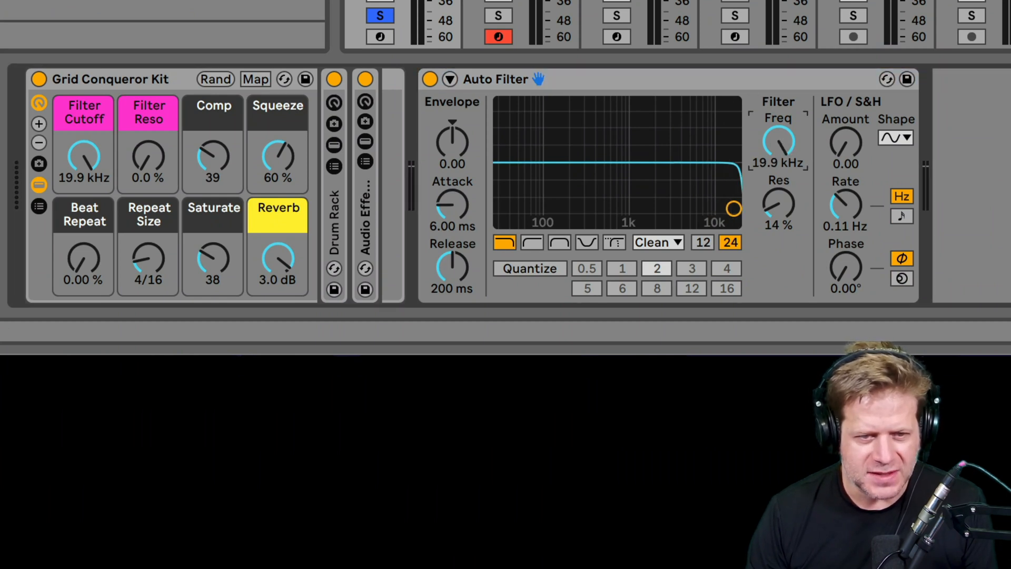
pyautogui.moveTo(733, 207); pyautogui.dragTo(668, 207)
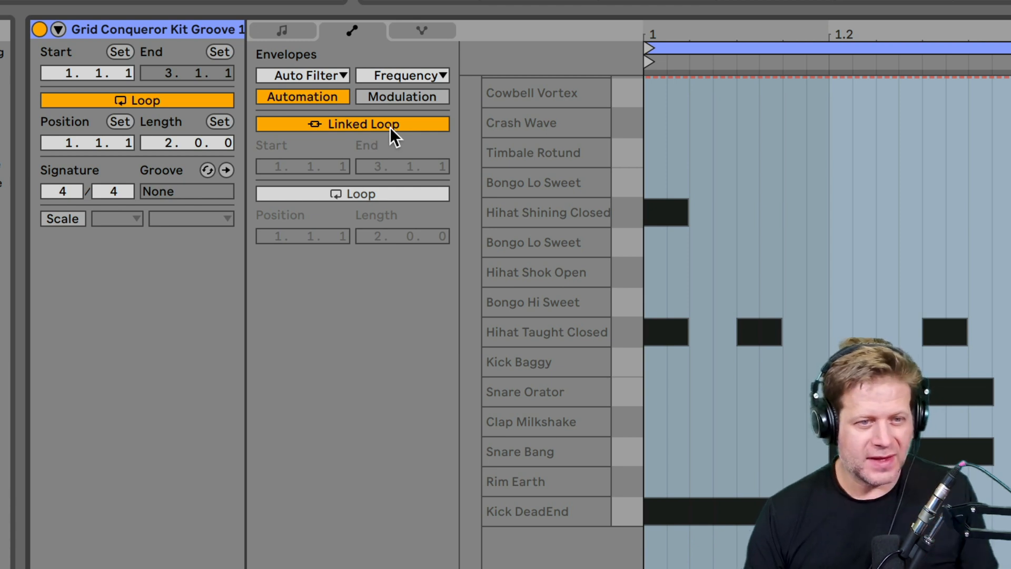
# - Turn off Linked Loop for the Auto Filter frequency envelope
pyautogui.click(352, 123)
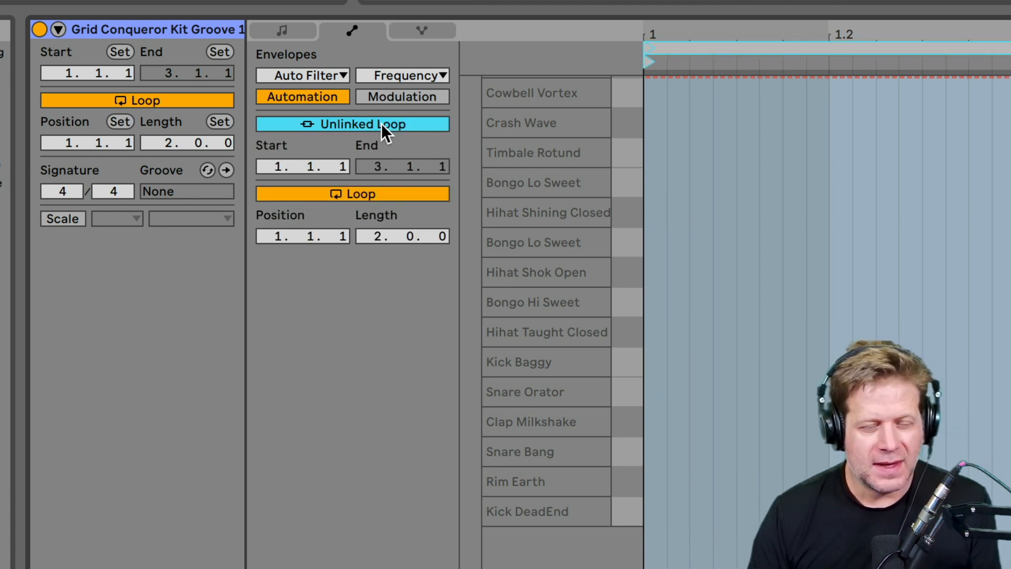
pyautogui.moveTo(750, 227)
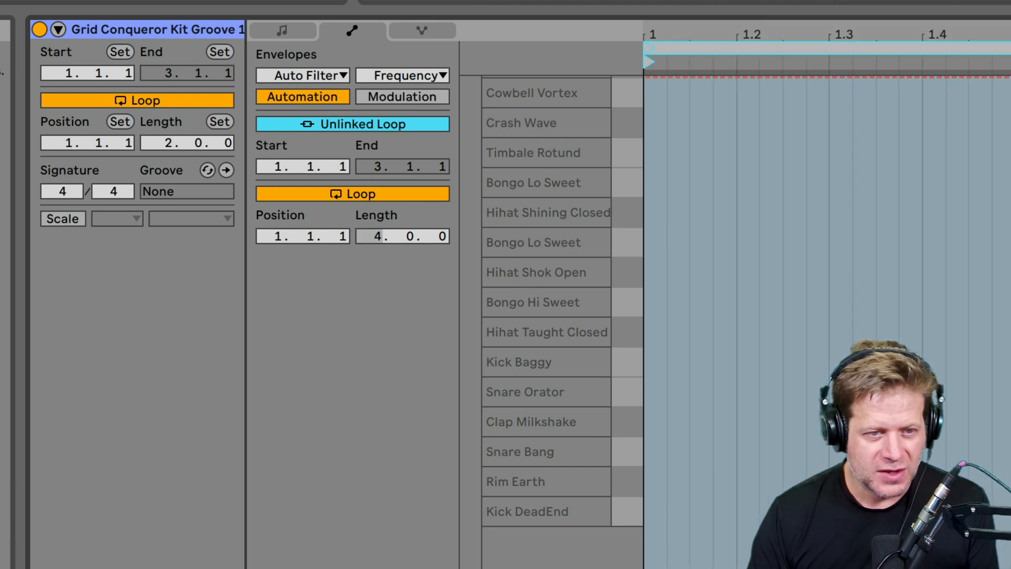
pyautogui.moveTo(580, 379)
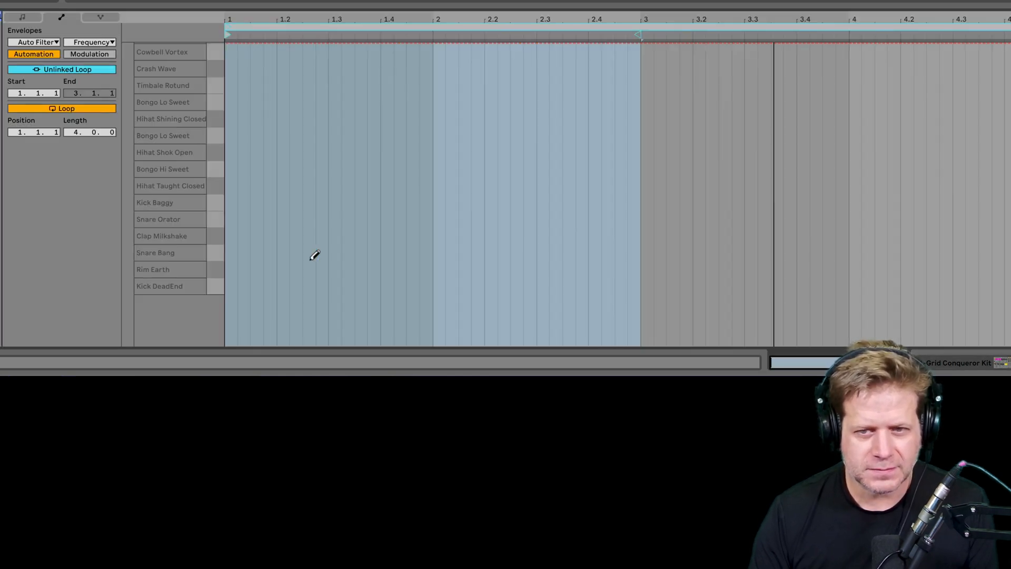
pyautogui.moveTo(298, 121)
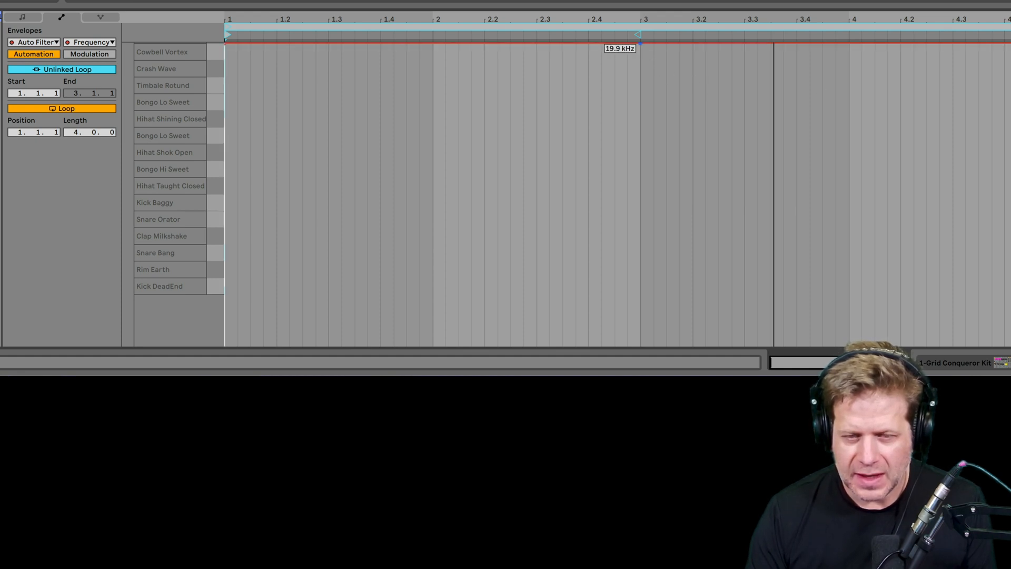
# - Pencil an Auto Filter frequency line across the drum clip's 4-bar envelope loop
pyautogui.moveTo(638, 39); pyautogui.dragTo(638, 256)
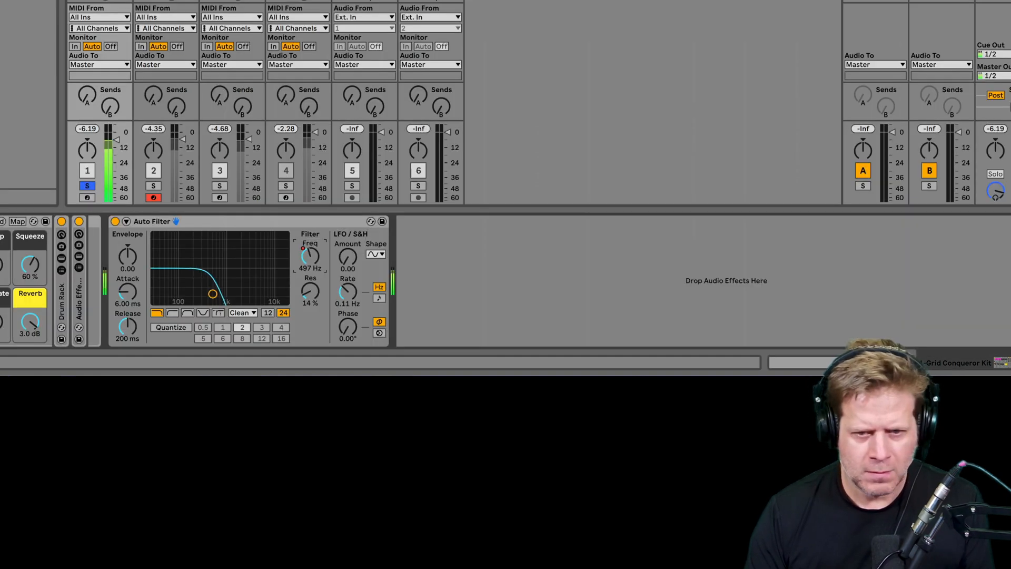
# - Nudge the Auto Filter cutoff up and back down, then solo track 2
pyautogui.moveTo(210, 293); pyautogui.dragTo(256, 293)
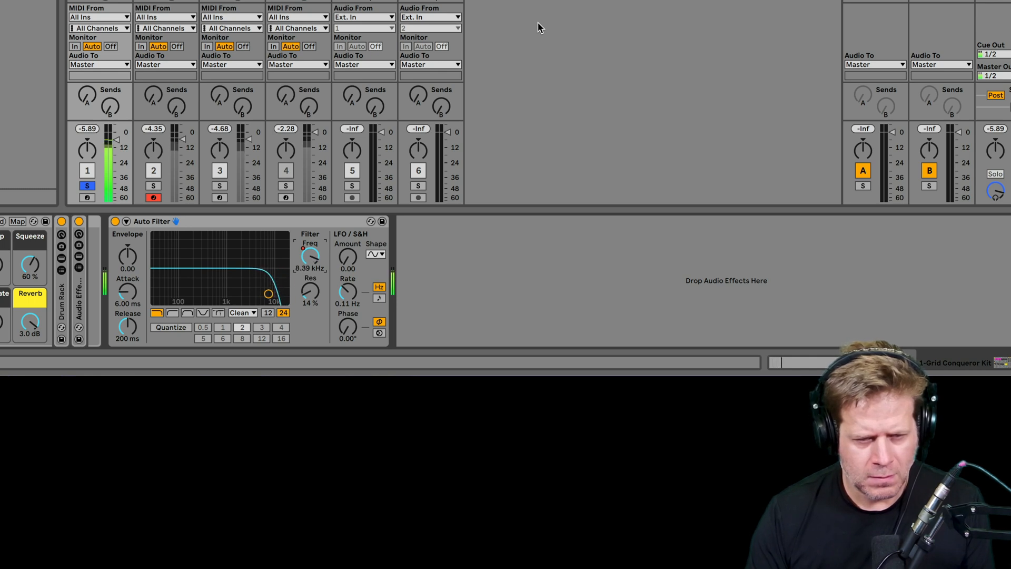
pyautogui.moveTo(268, 293); pyautogui.dragTo(226, 293)
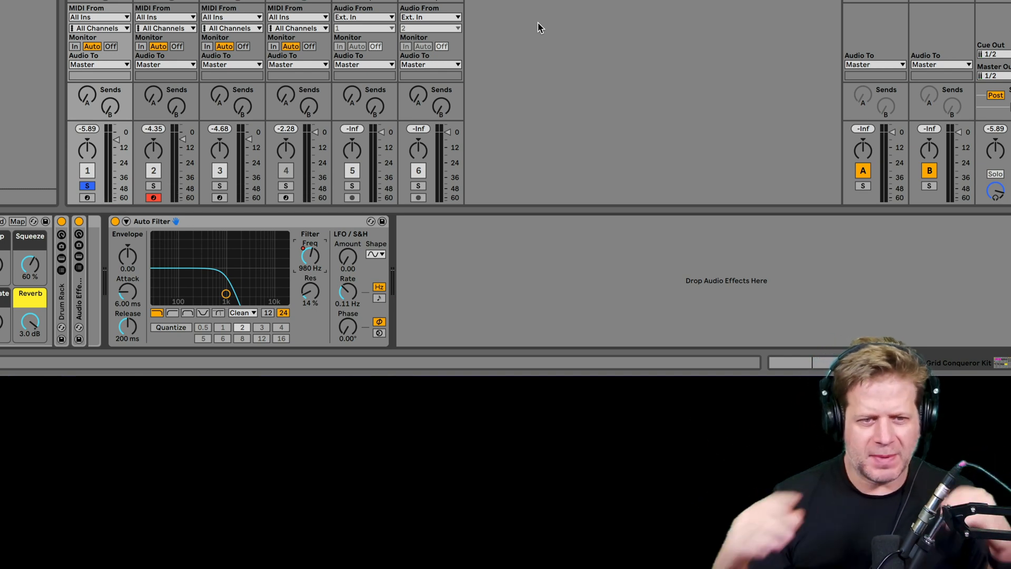
pyautogui.moveTo(468, 127)
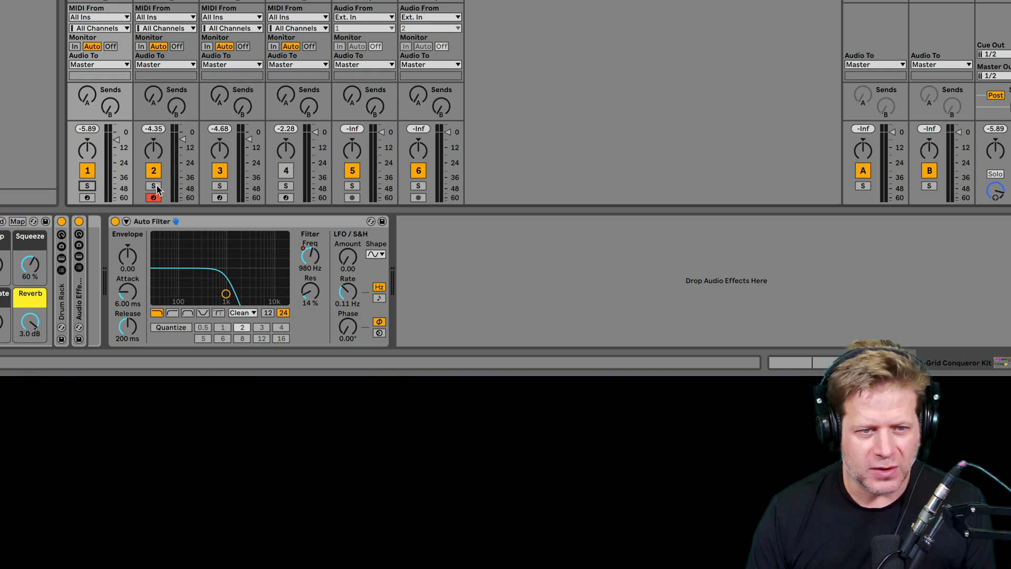
pyautogui.click(153, 186)
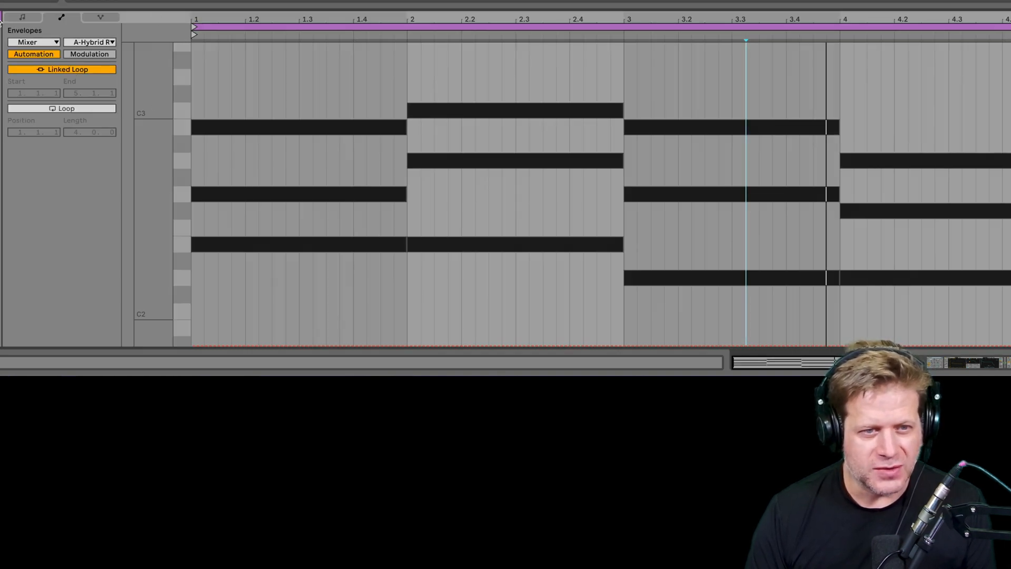
# - Select Mixer > Send A in the clip envelopes and peak it at bar 3 (-8.6 dB)
pyautogui.click(36, 42)
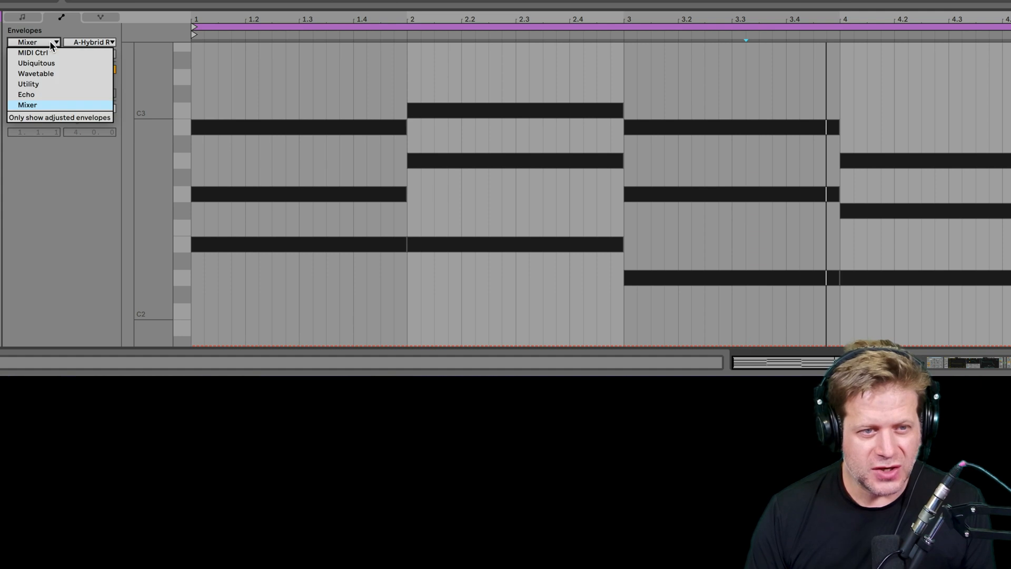
pyautogui.moveTo(37, 63)
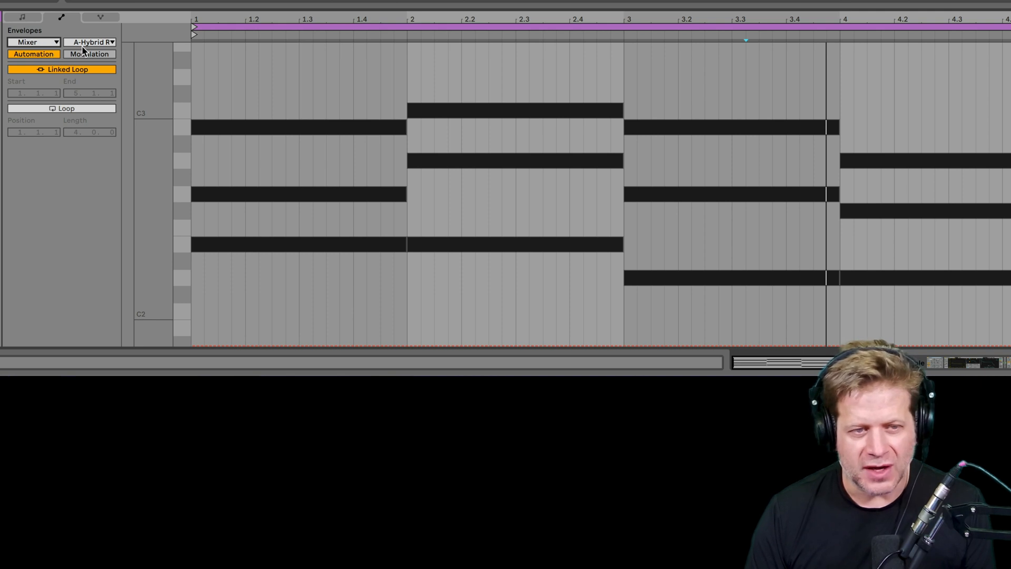
pyautogui.click(91, 42)
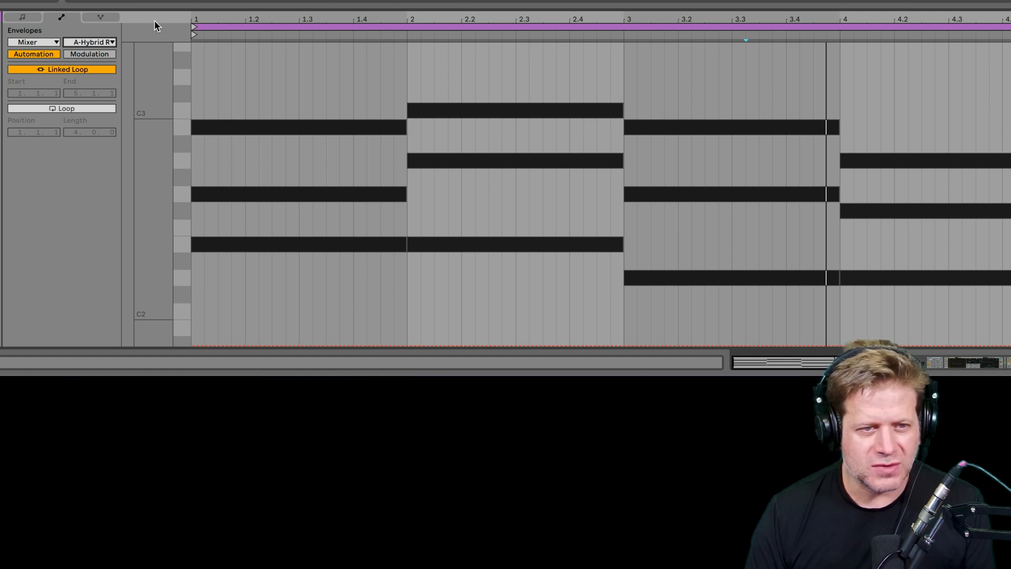
pyautogui.moveTo(238, 321)
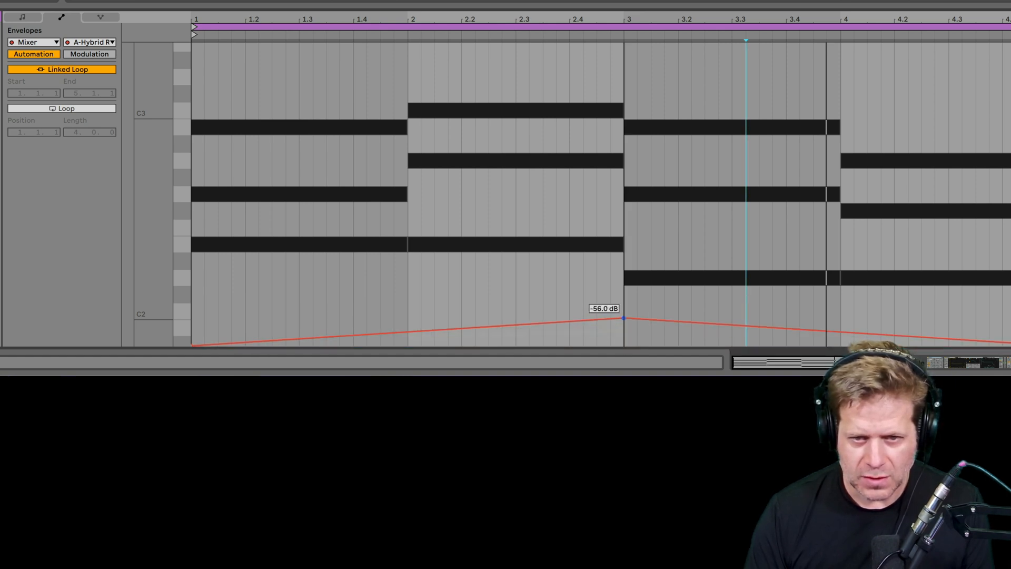
pyautogui.moveTo(623, 317); pyautogui.dragTo(623, 107)
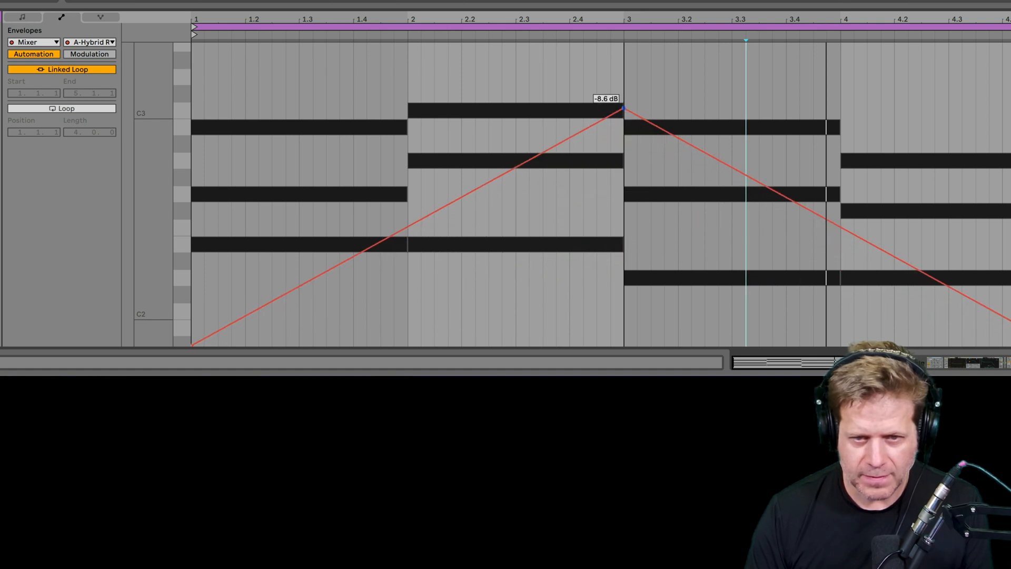
pyautogui.moveTo(623, 106); pyautogui.dragTo(623, 104)
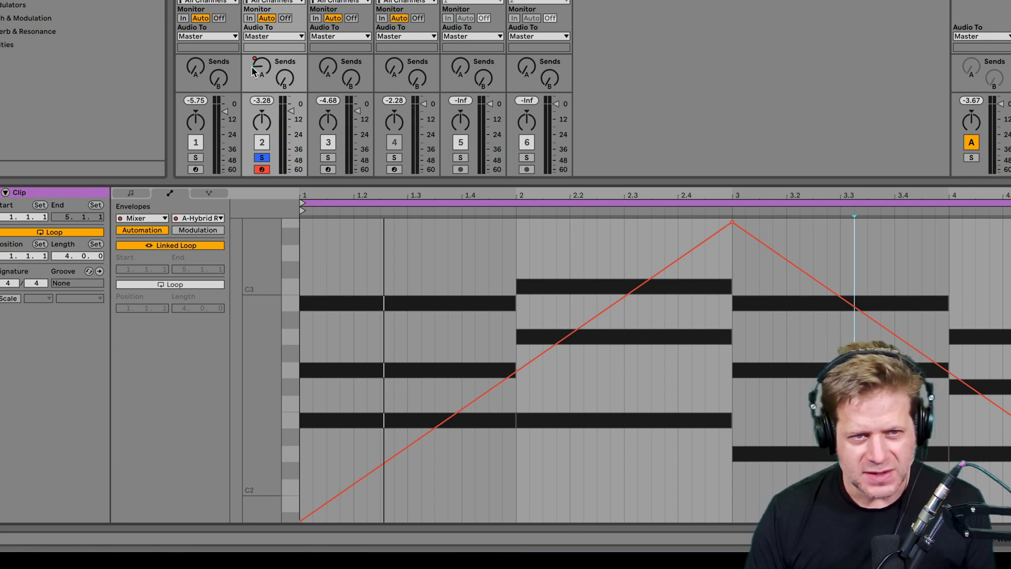
pyautogui.moveTo(259, 71)
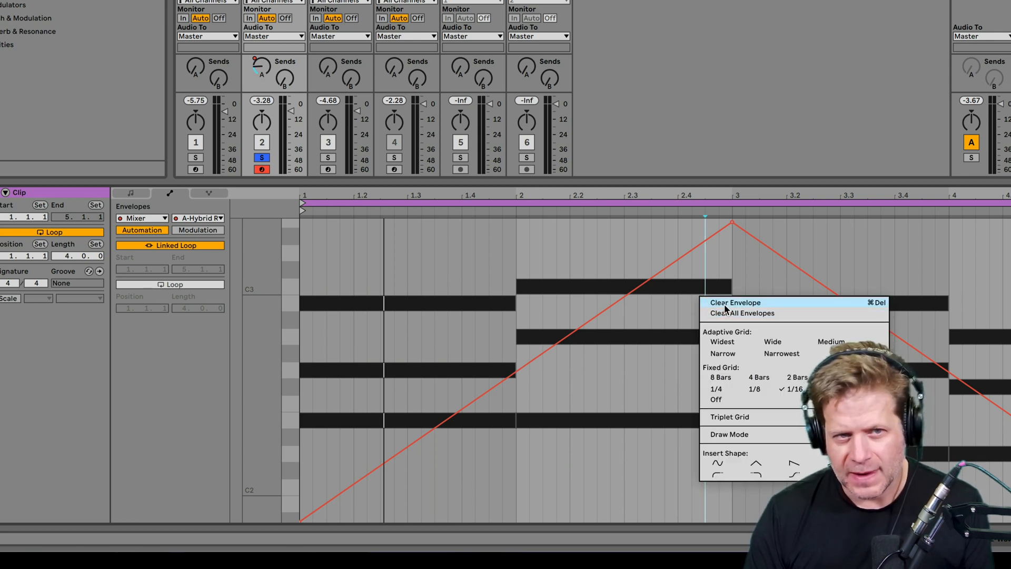
# - Clear the Send A envelope from the chord clip
pyautogui.click(735, 302)
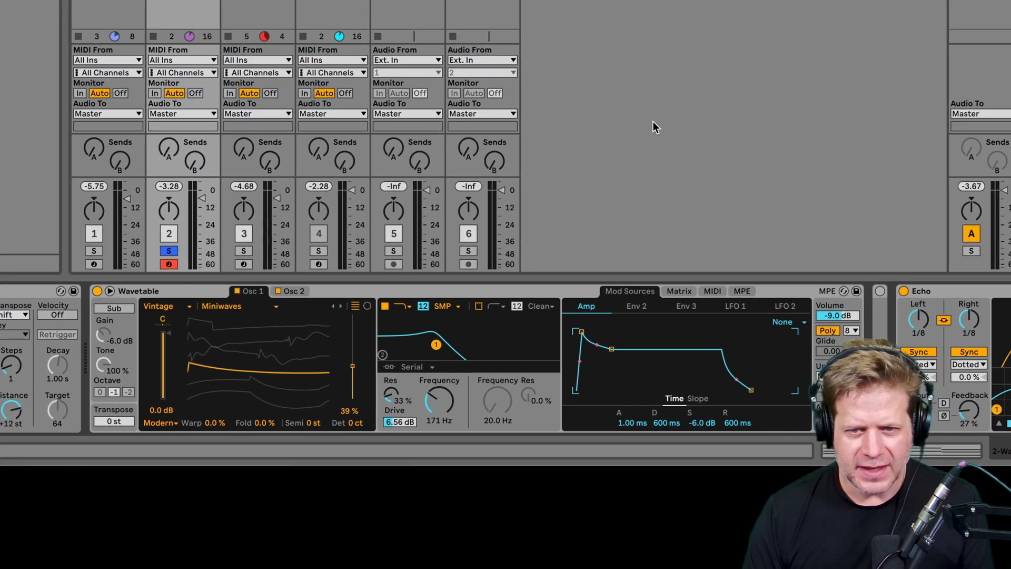
pyautogui.scroll(-3)
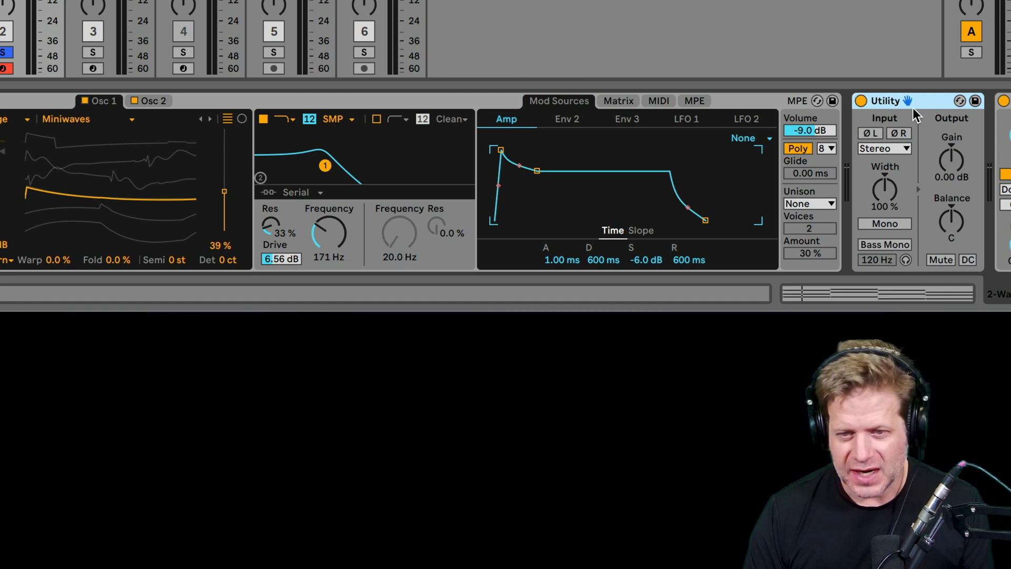
pyautogui.moveTo(884, 189); pyautogui.dragTo(885, 207)
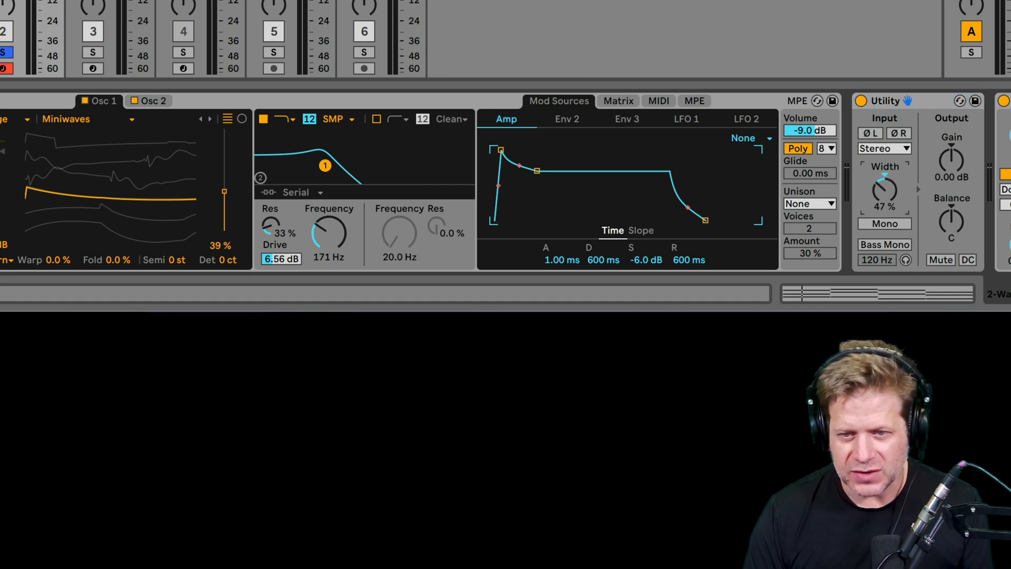
pyautogui.moveTo(884, 190); pyautogui.dragTo(884, 161)
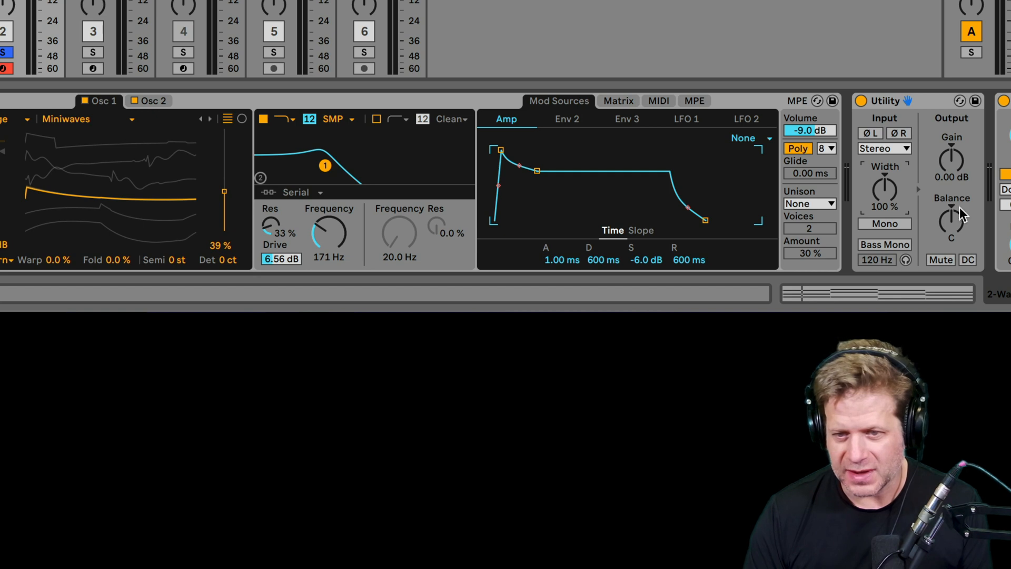
pyautogui.moveTo(951, 219); pyautogui.dragTo(954, 206)
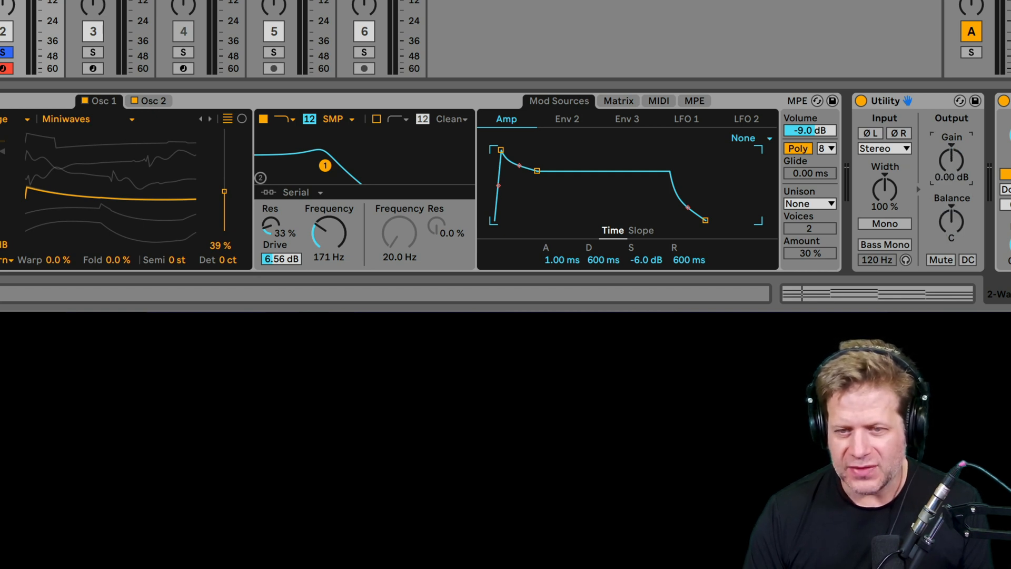
pyautogui.moveTo(952, 160); pyautogui.dragTo(951, 187)
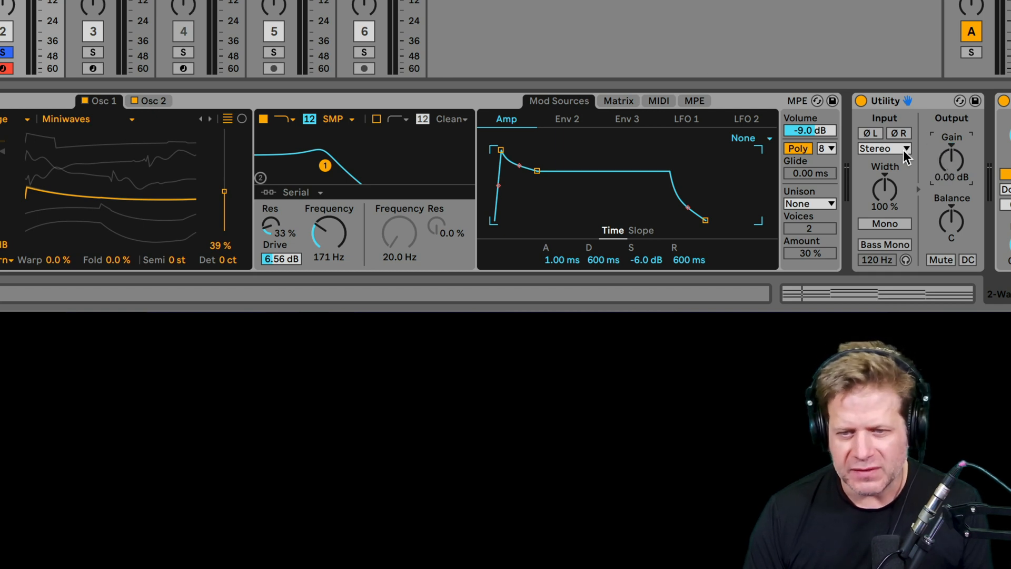
pyautogui.moveTo(953, 195)
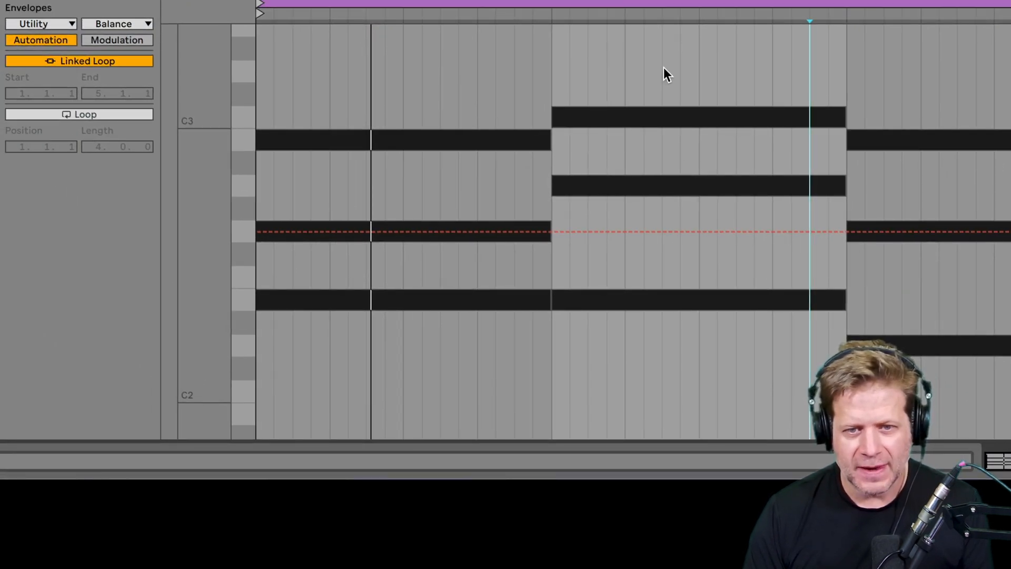
pyautogui.moveTo(647, 192)
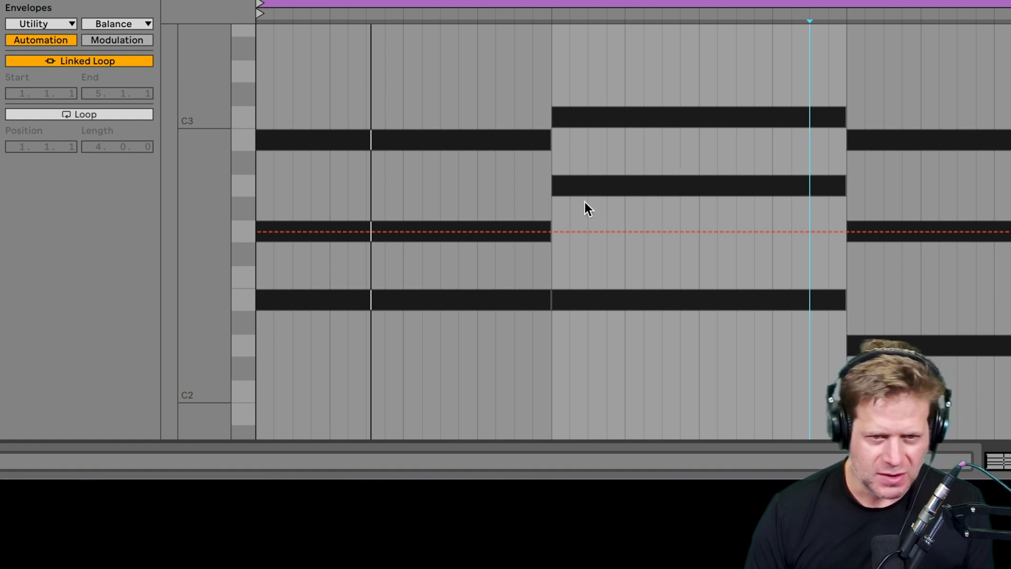
# - Set the envelope editor grid to Fixed Grid 1/4
pyautogui.rightClick(566, 219)
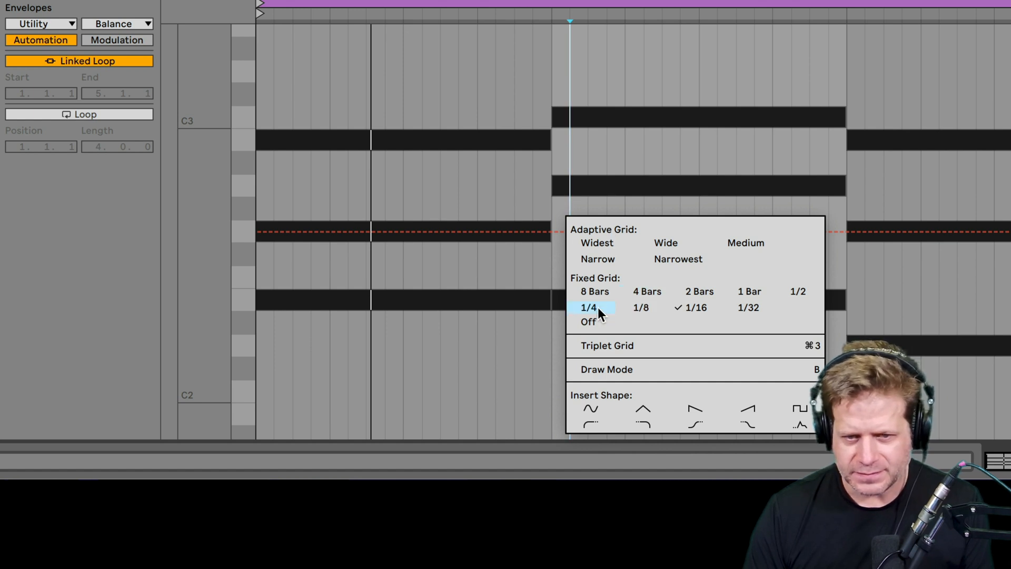
pyautogui.click(587, 307)
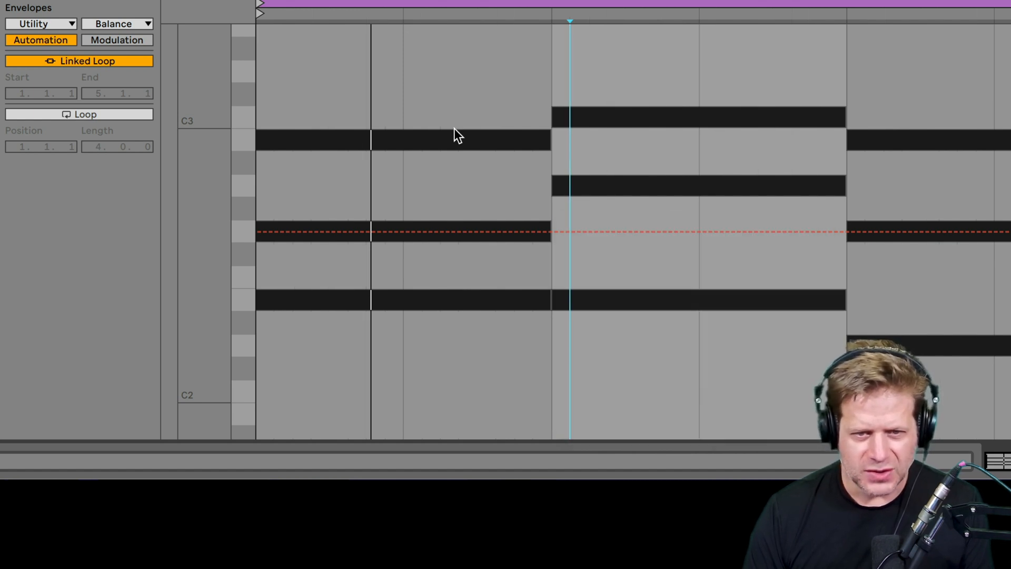
# - Draw the Utility balance breakpoints: centre, hard left, then 50R at bar 2
pyautogui.click(417, 233)
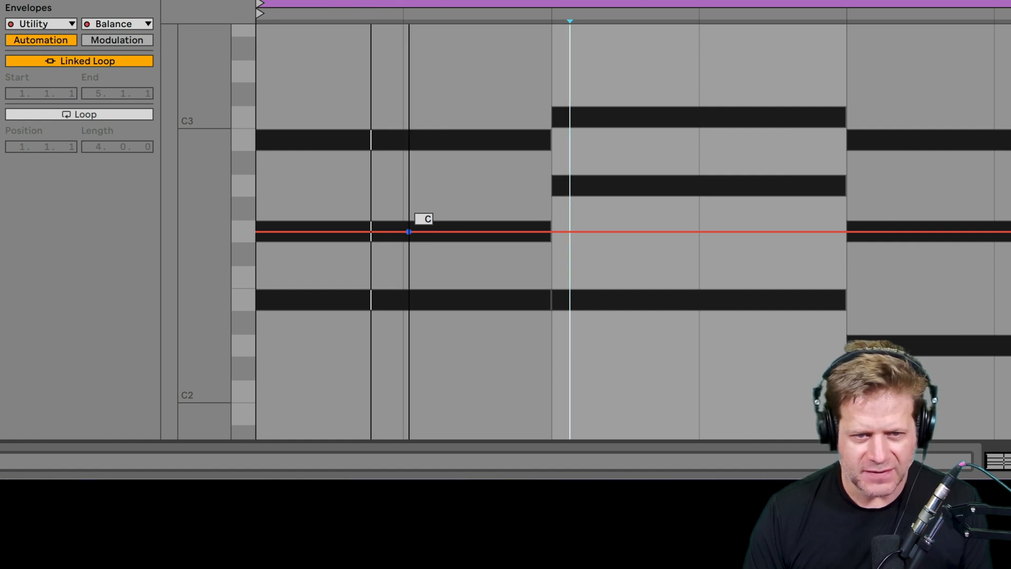
pyautogui.moveTo(408, 232); pyautogui.dragTo(284, 232)
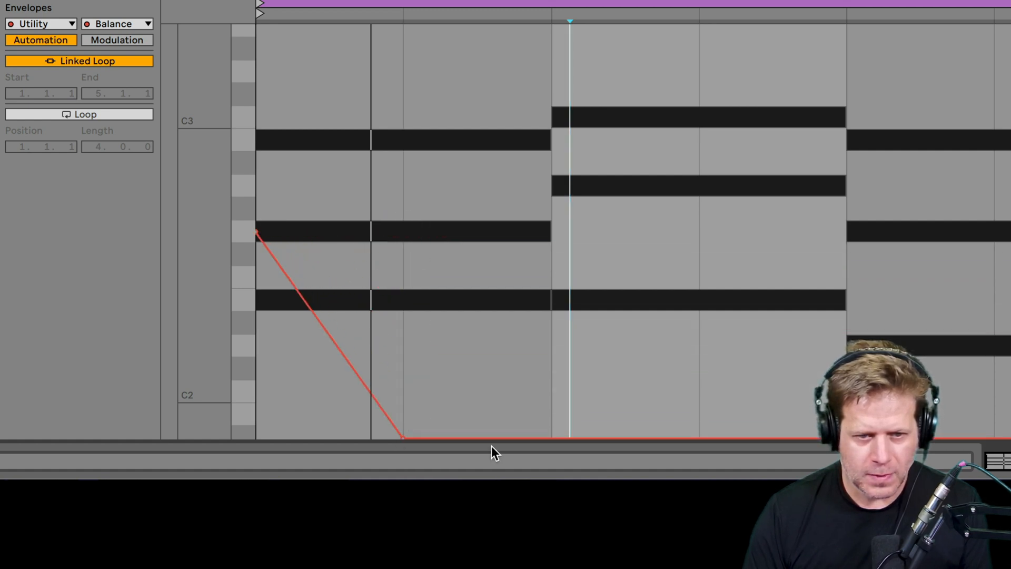
pyautogui.moveTo(403, 436); pyautogui.dragTo(551, 29)
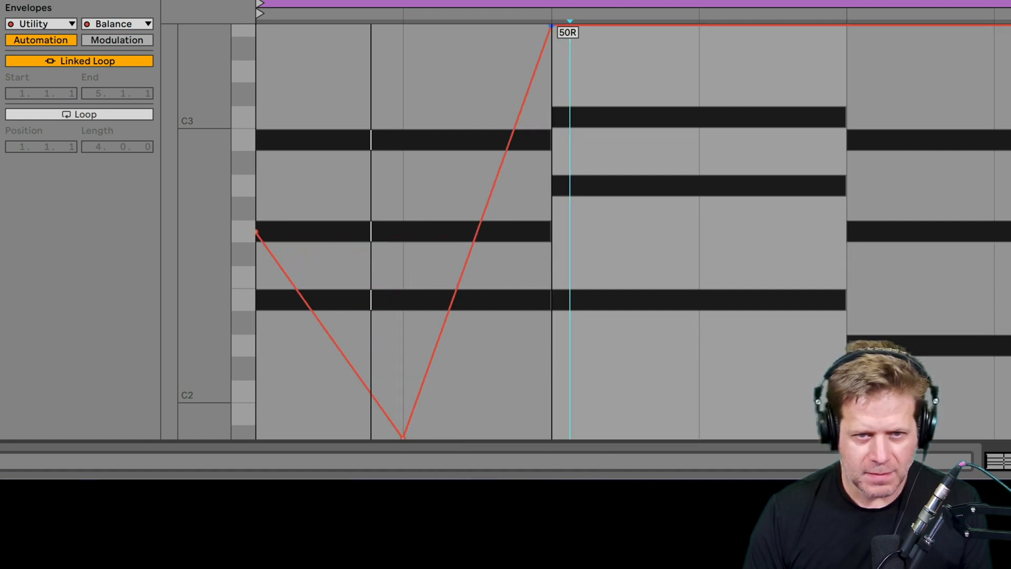
pyautogui.moveTo(554, 27); pyautogui.dragTo(698, 262)
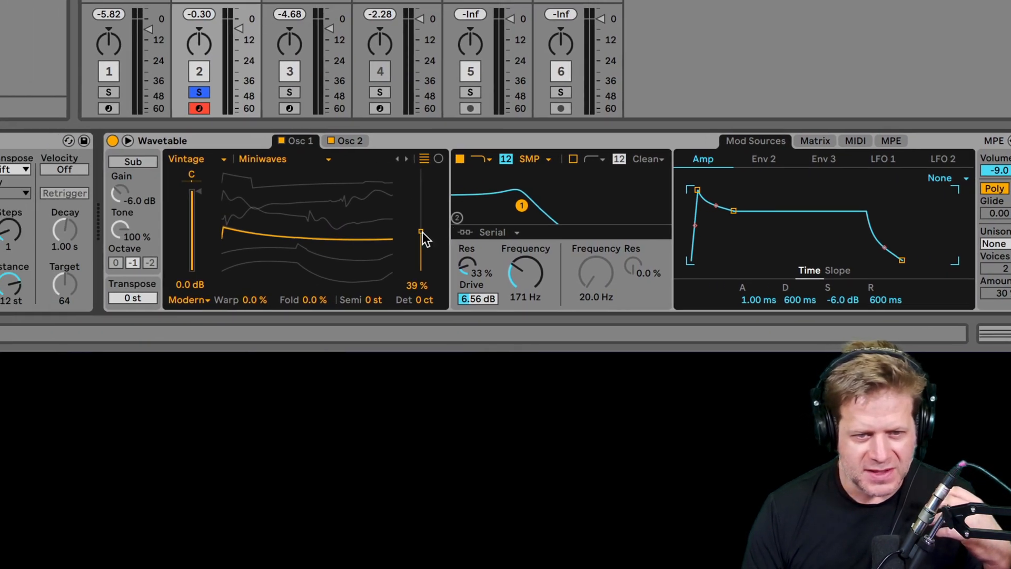
# - Drag Osc 1's wavetable position slider from 39% down to 37%
pyautogui.moveTo(419, 233); pyautogui.dragTo(420, 235)
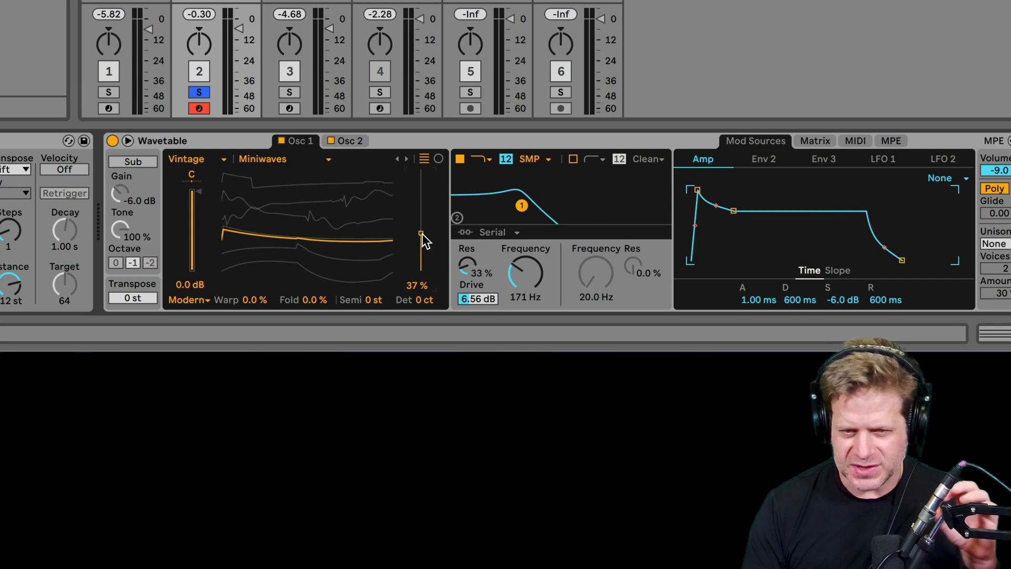